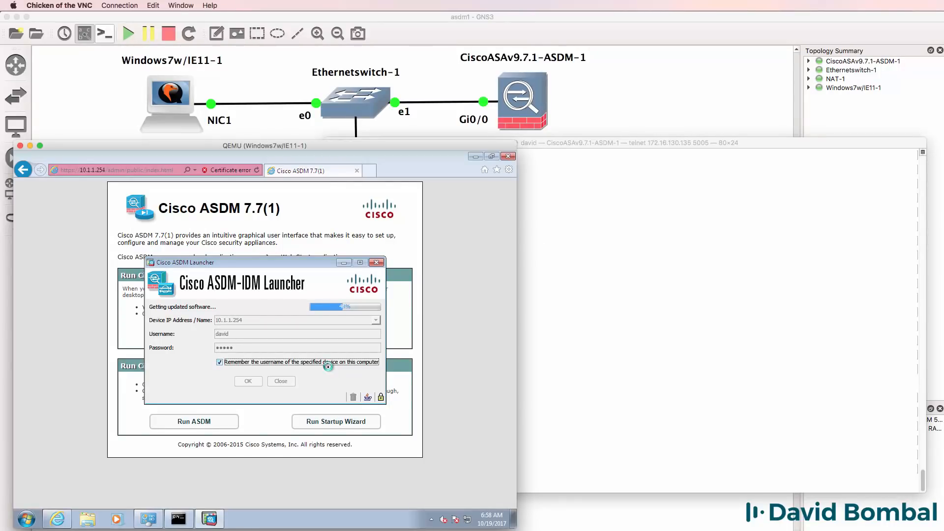
Let the ASDM launcher finish its software update, then open the earlier ASAv tutorial video.
left_click(627, 143)
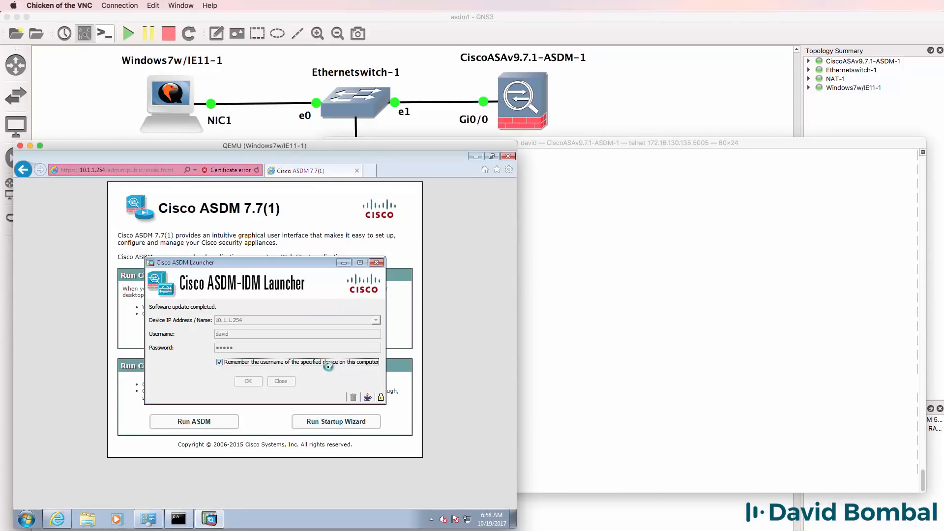
left_click(247, 381)
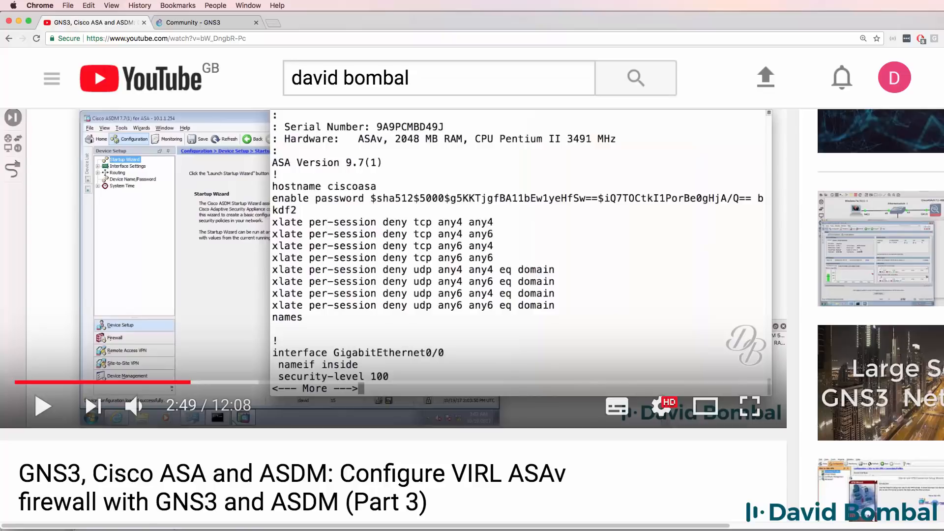
Leave the paused Part 3 ASA video and switch to the Community - GNS3 tab.
scroll("down", 3)
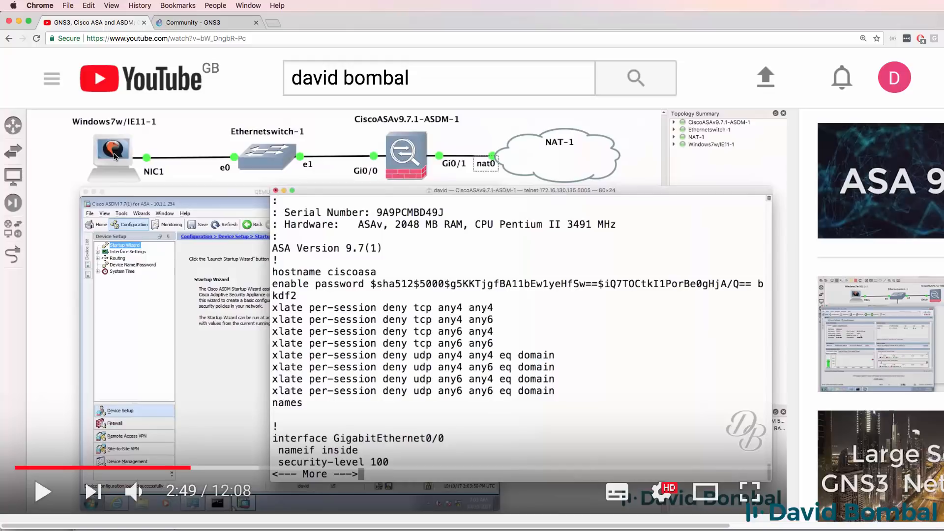
mouse_move(417, 156)
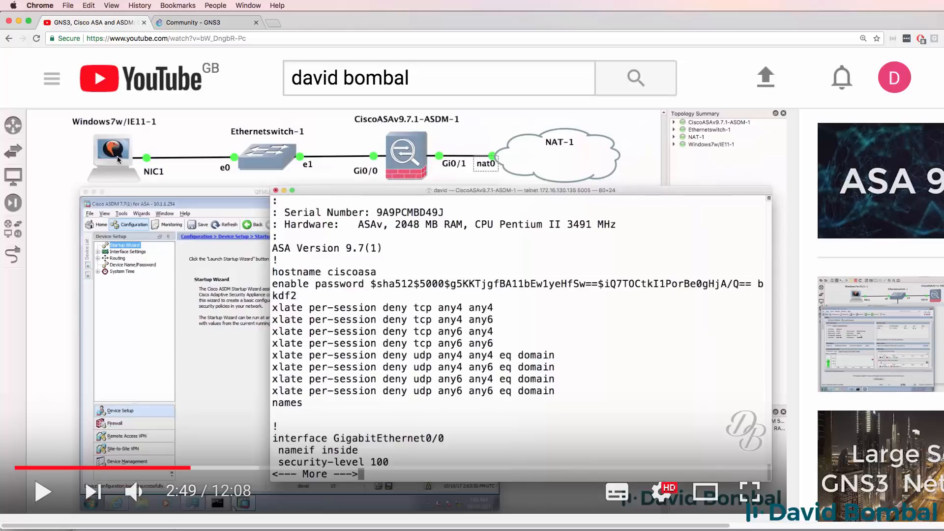
mouse_move(397, 156)
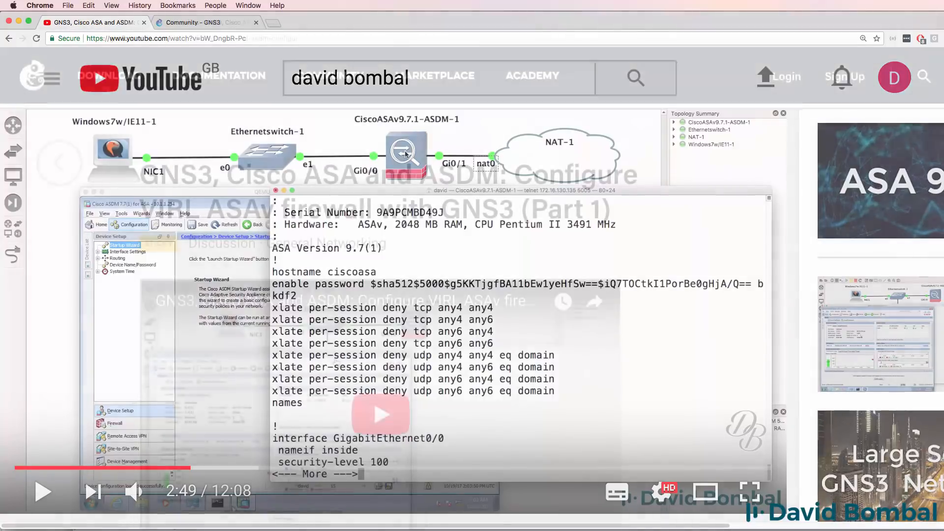
left_click(205, 22)
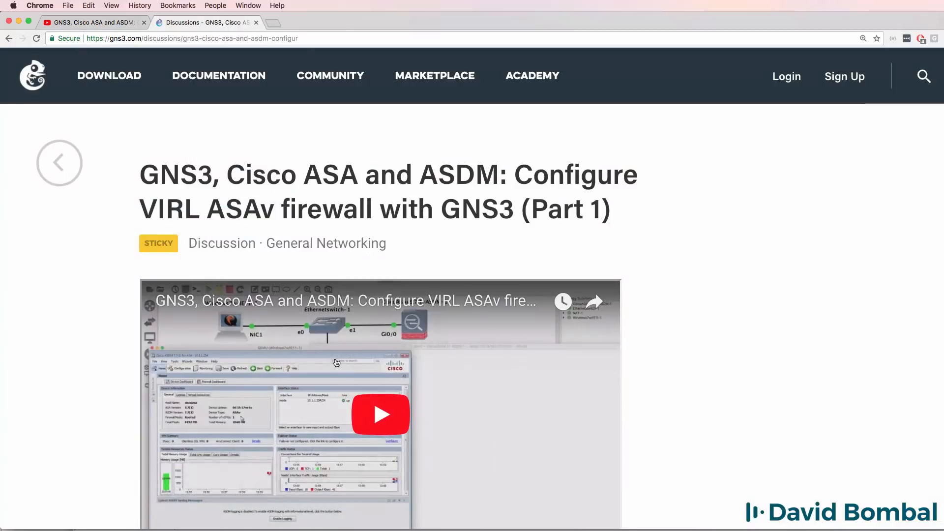
mouse_move(629, 260)
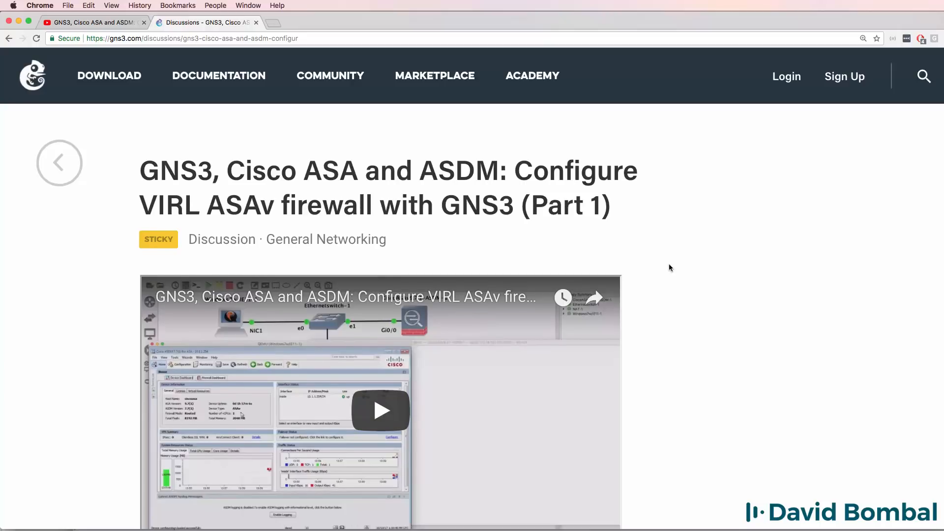
Scroll the Part 1 thread down to the reply listing four alternatives for adding software.
scroll("down", 3)
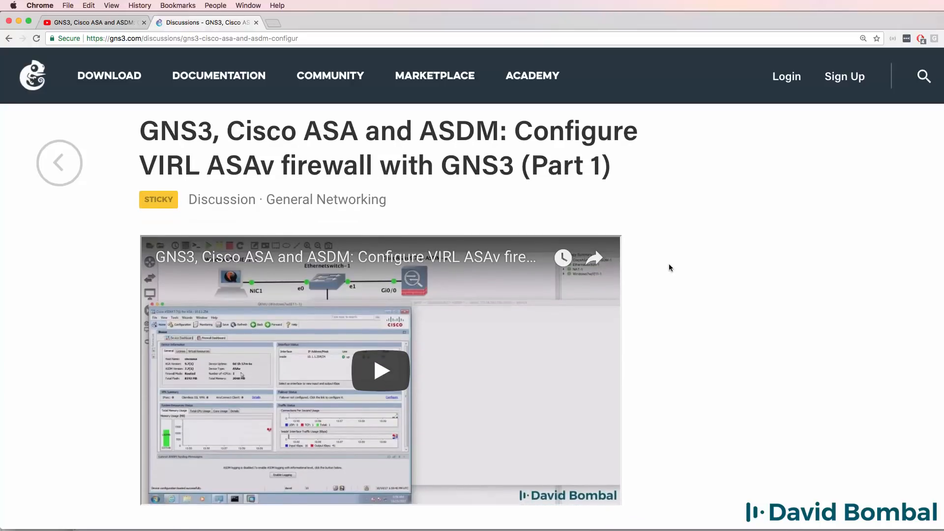
scroll("down", 3)
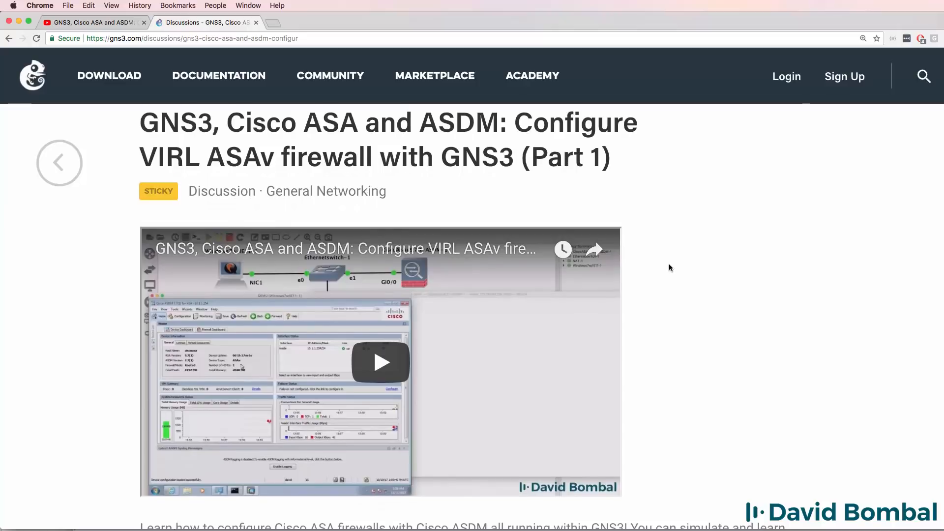
scroll("down", 3)
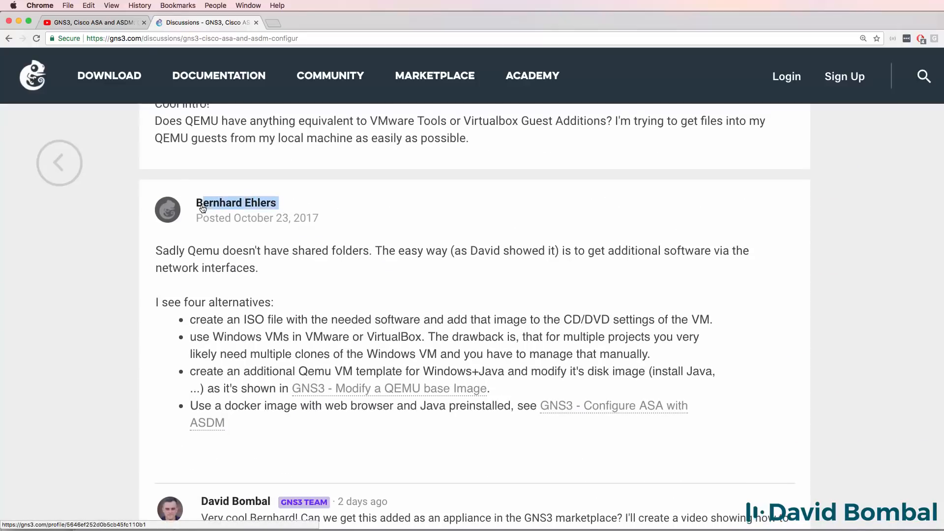
left_click(236, 203)
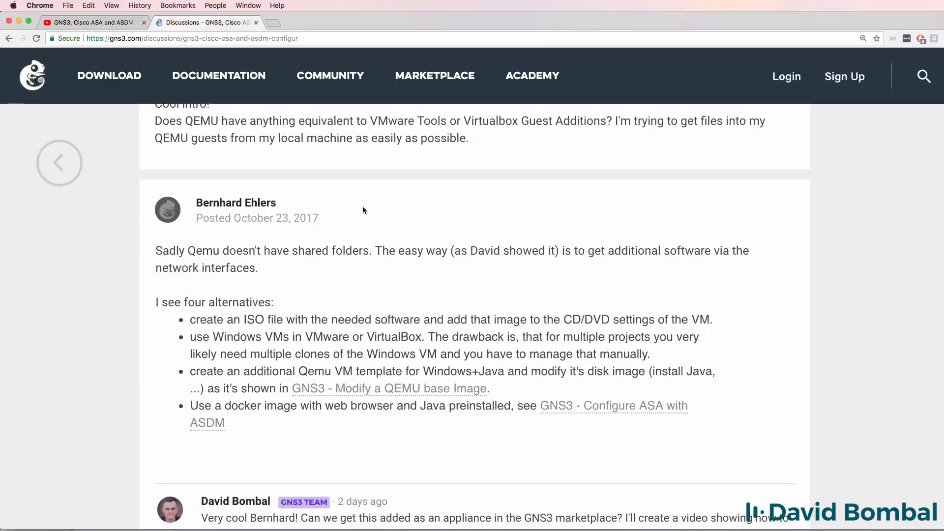
mouse_move(379, 242)
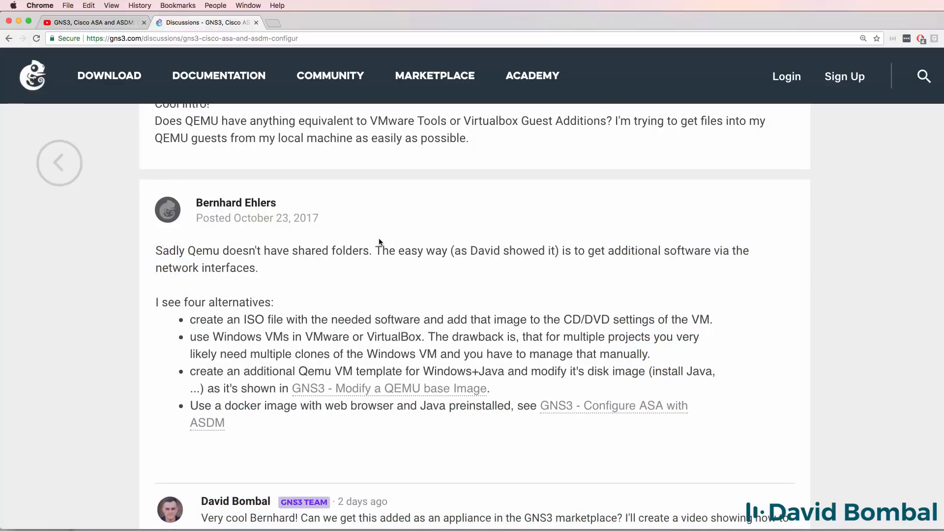
Open Bernhard's 'GNS3 - Configure ASA with ASDM' post and scroll to its appliance import steps.
left_click(613, 406)
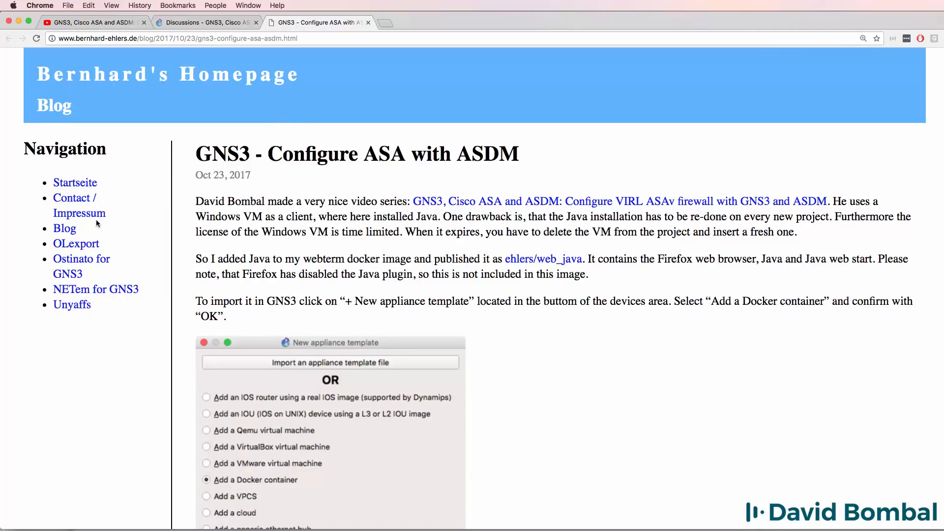
mouse_move(81, 266)
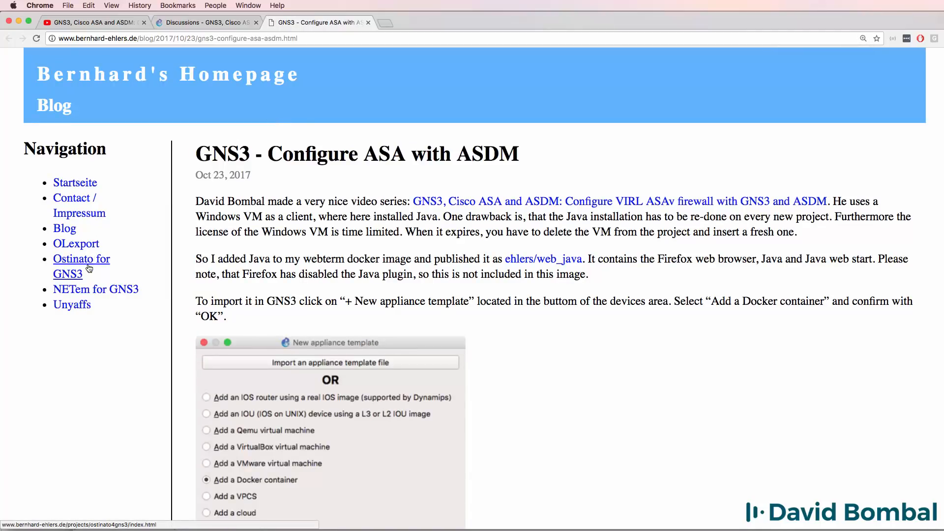
mouse_move(141, 200)
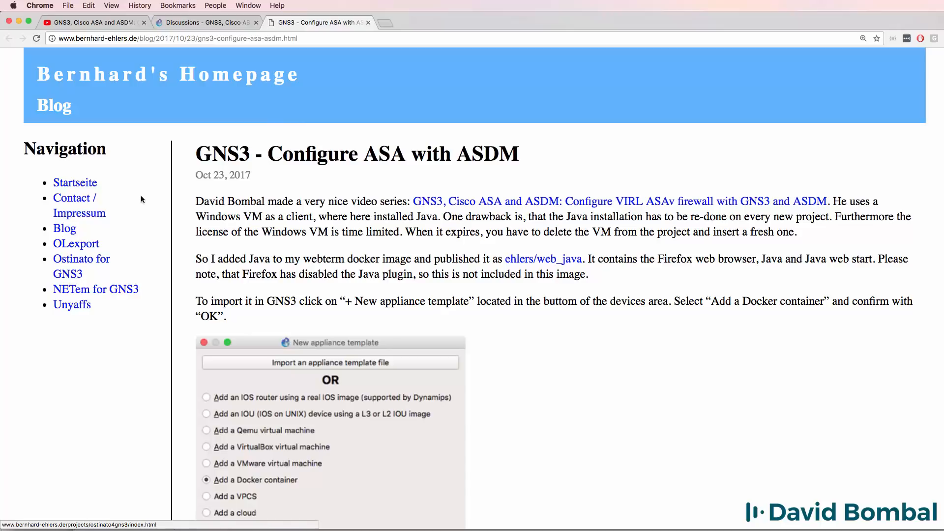
left_click_drag(196, 154, 517, 153)
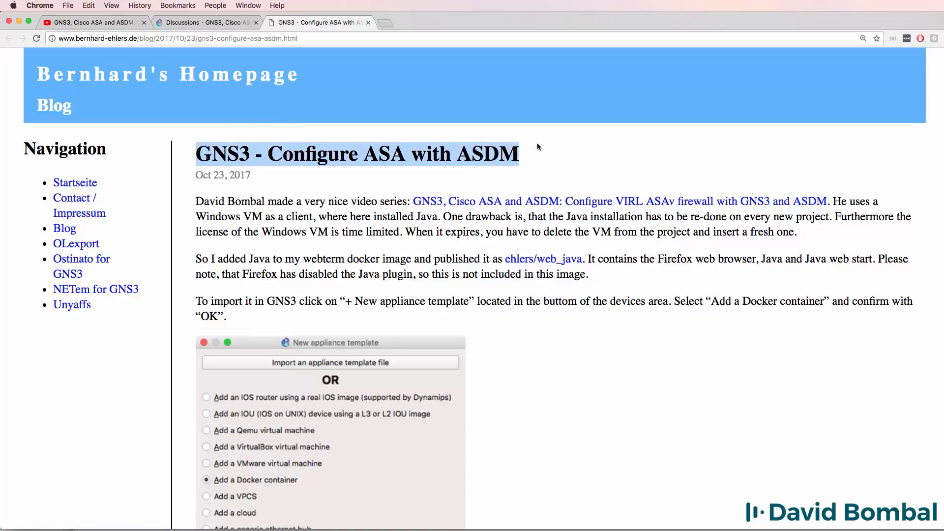
mouse_move(544, 259)
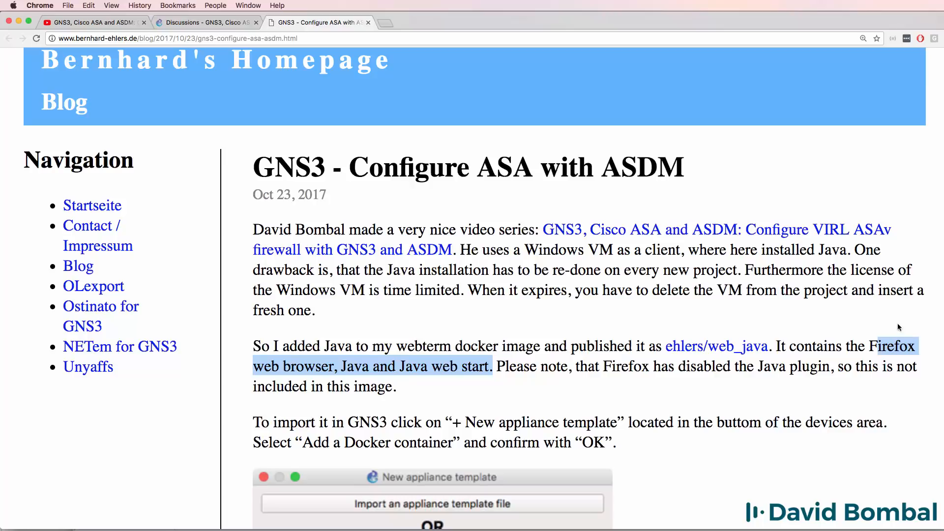
scroll("down", 3)
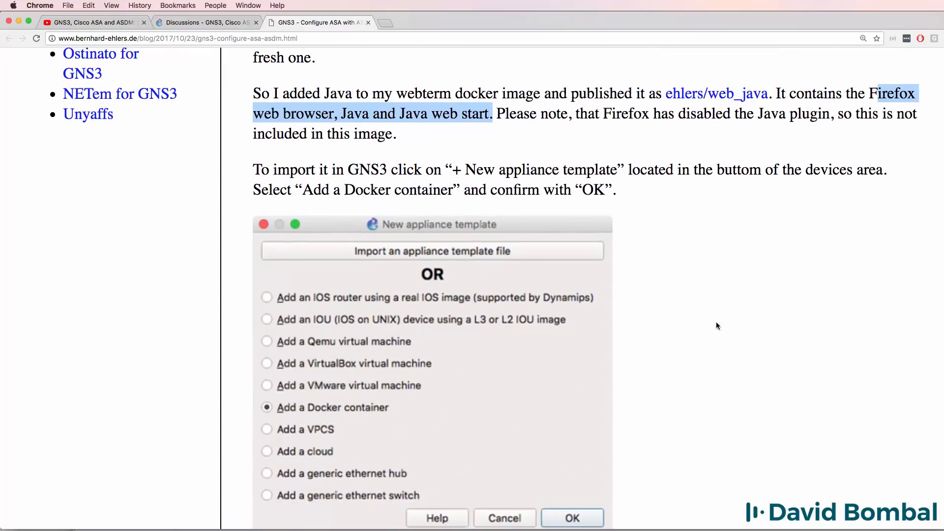
scroll("down", 3)
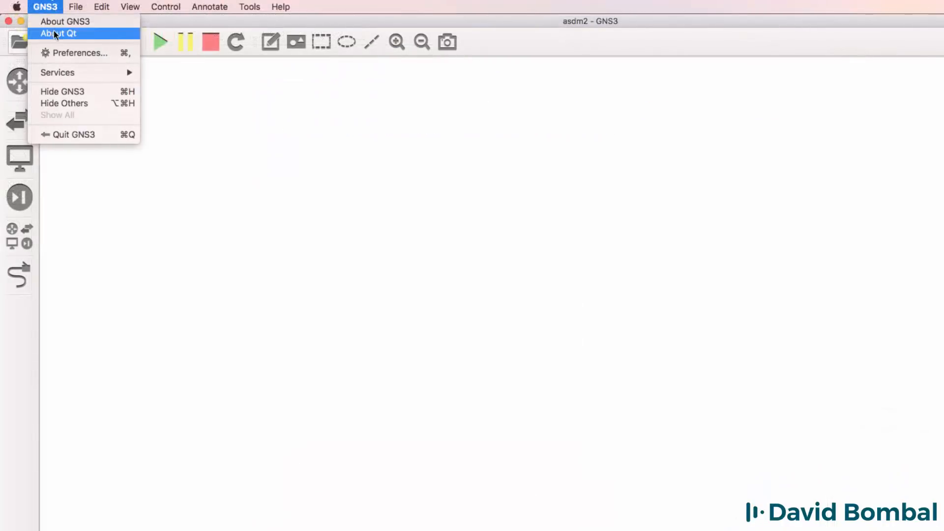
Check the GNS3 version, then start a new template under Preferences > Docker Containers.
left_click(64, 21)
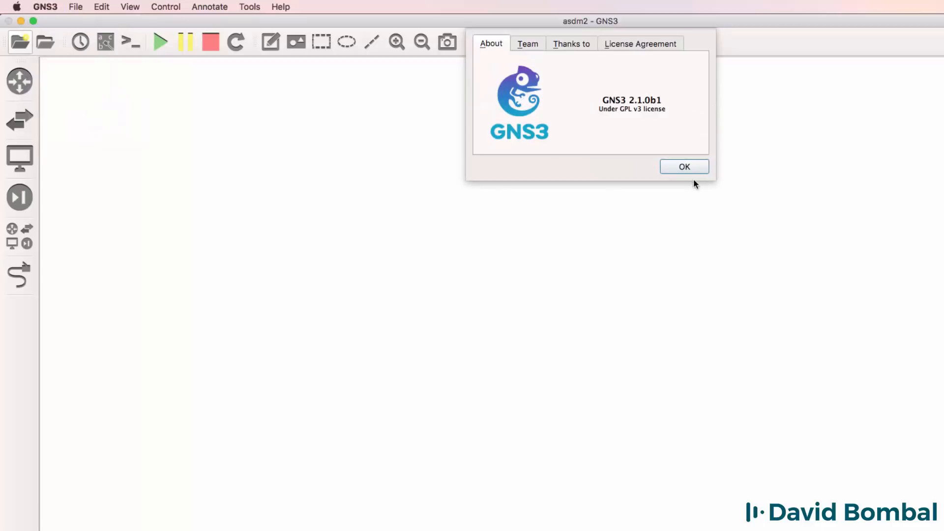
left_click(684, 167)
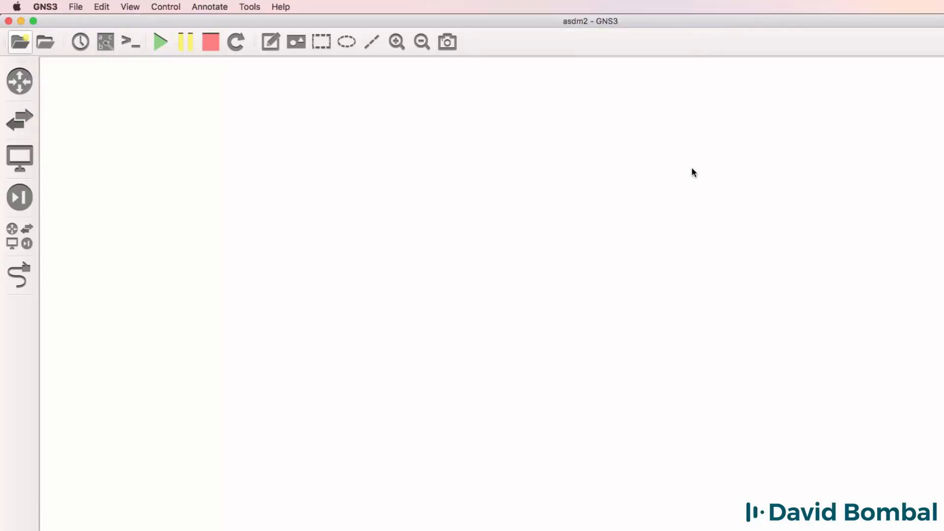
mouse_move(508, 150)
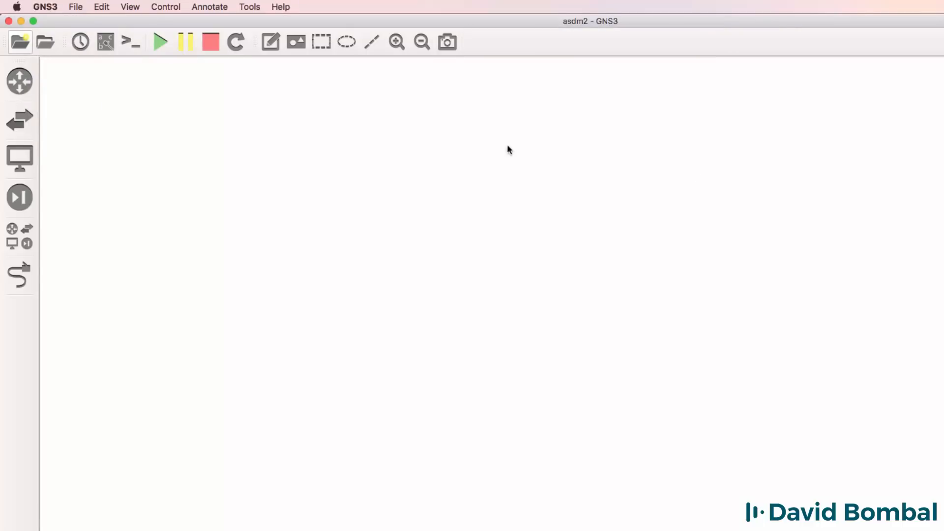
mouse_move(44, 6)
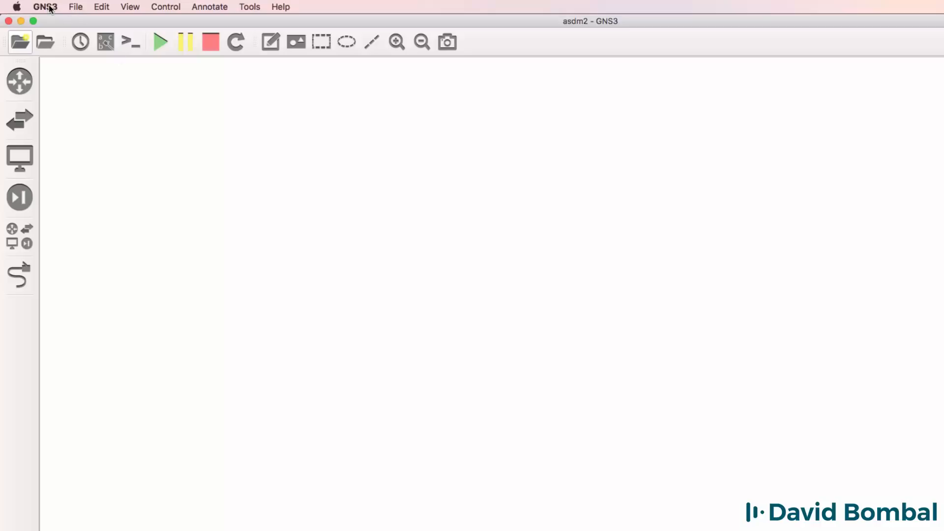
left_click(45, 6)
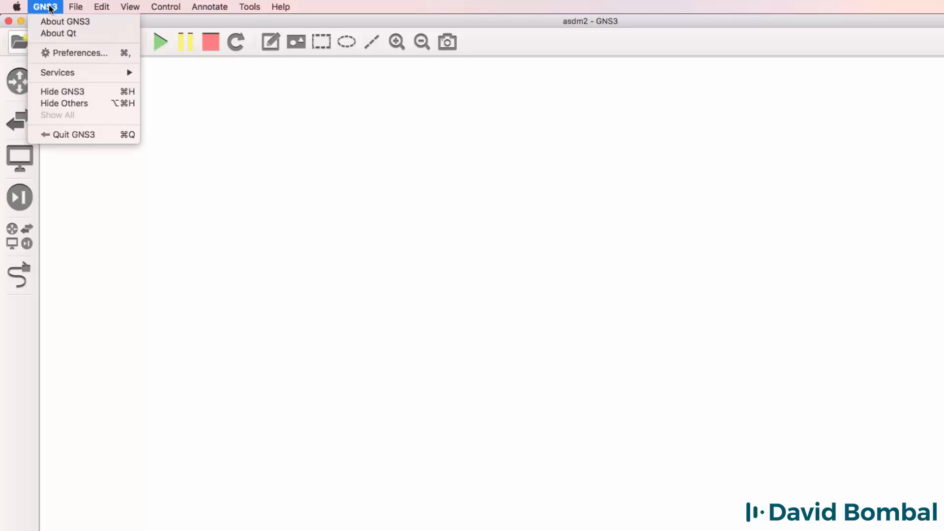
mouse_move(81, 53)
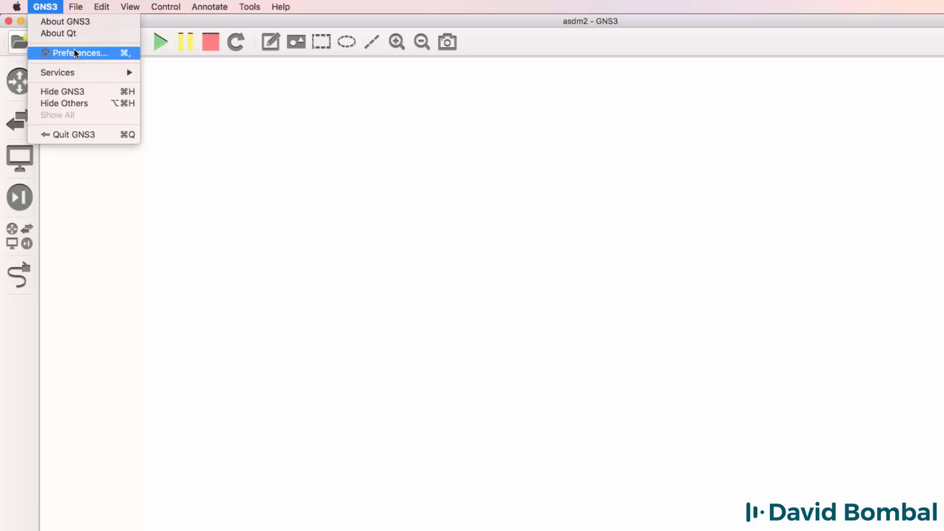
left_click(81, 54)
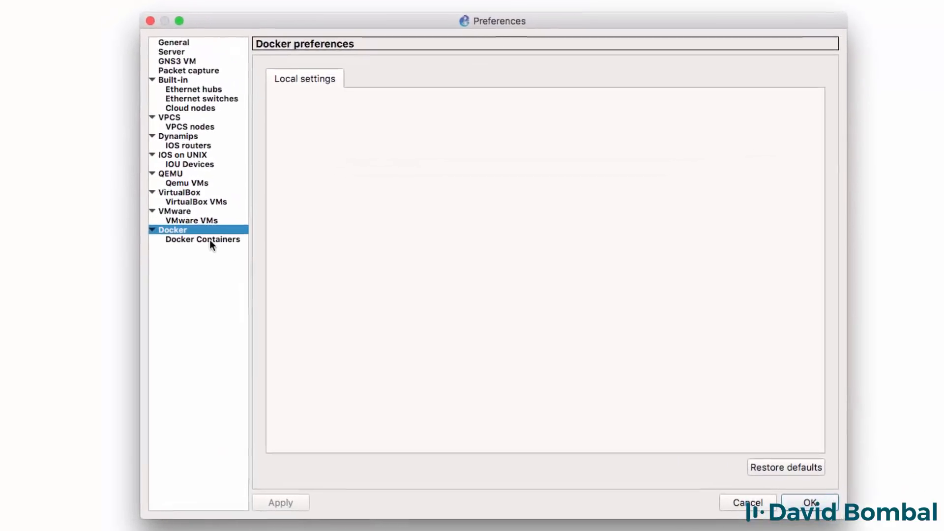
left_click(203, 239)
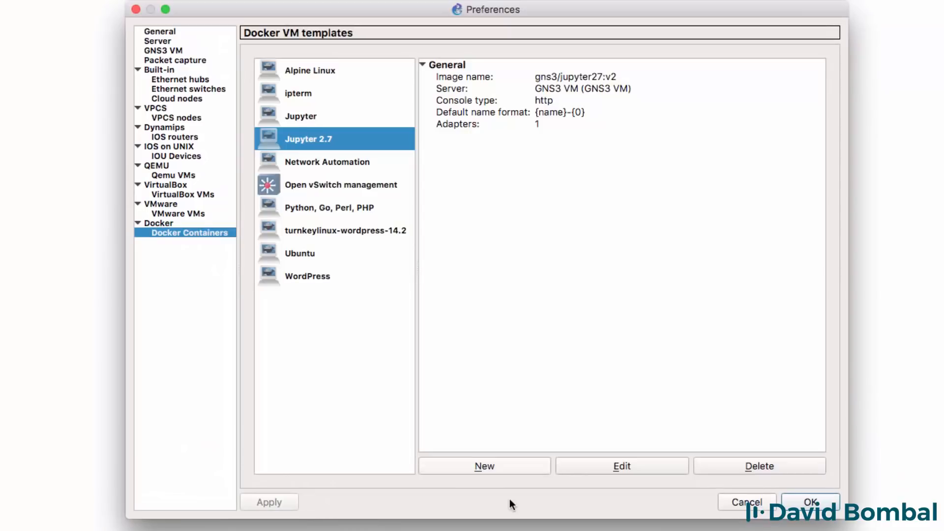
left_click(483, 466)
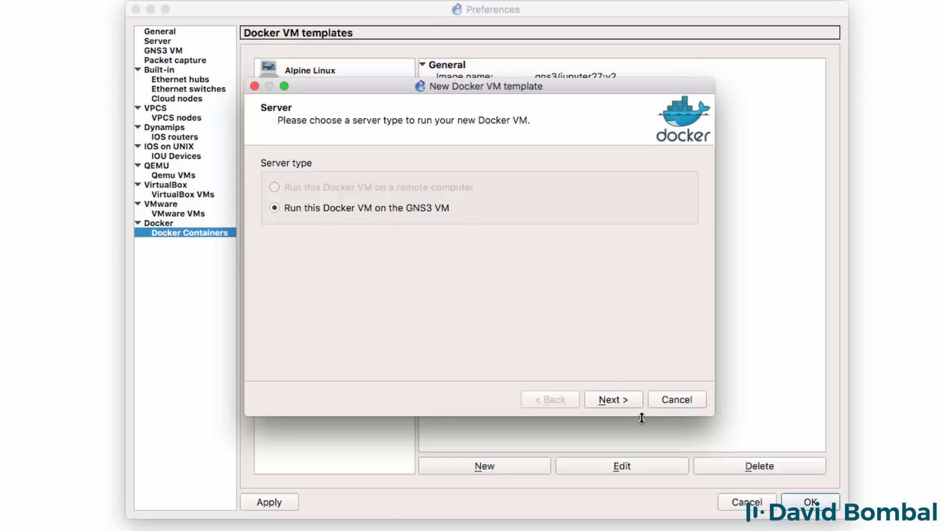
Run the template on the GNS3 VM, pulling the new image ehlers/web_java.
left_click(612, 399)
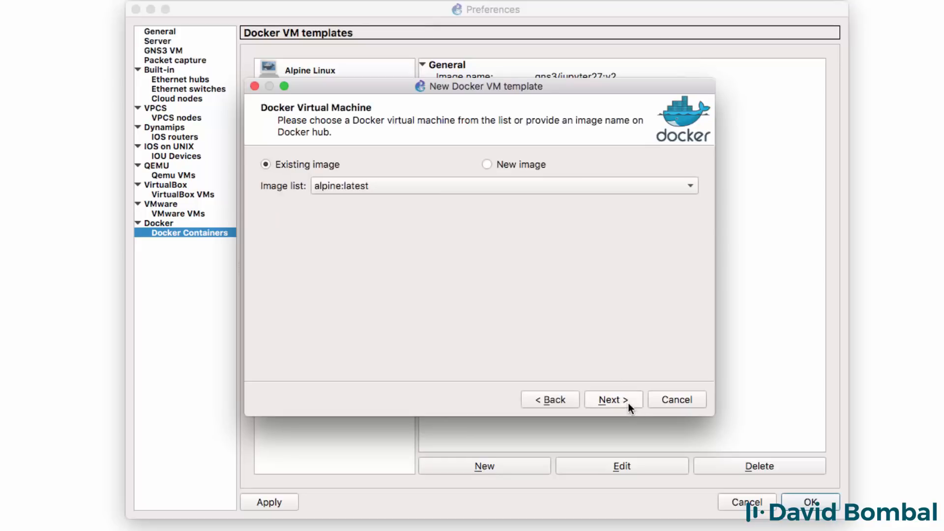
left_click(486, 164)
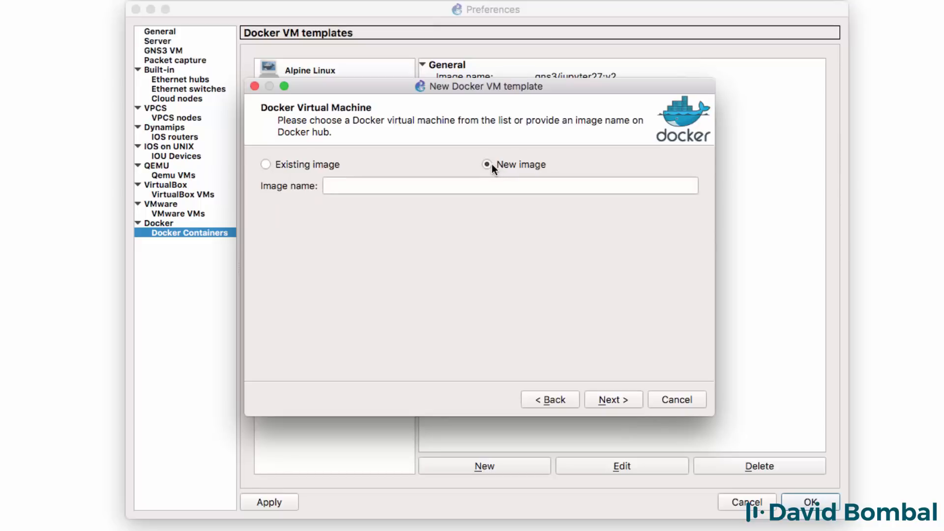
left_click(487, 164)
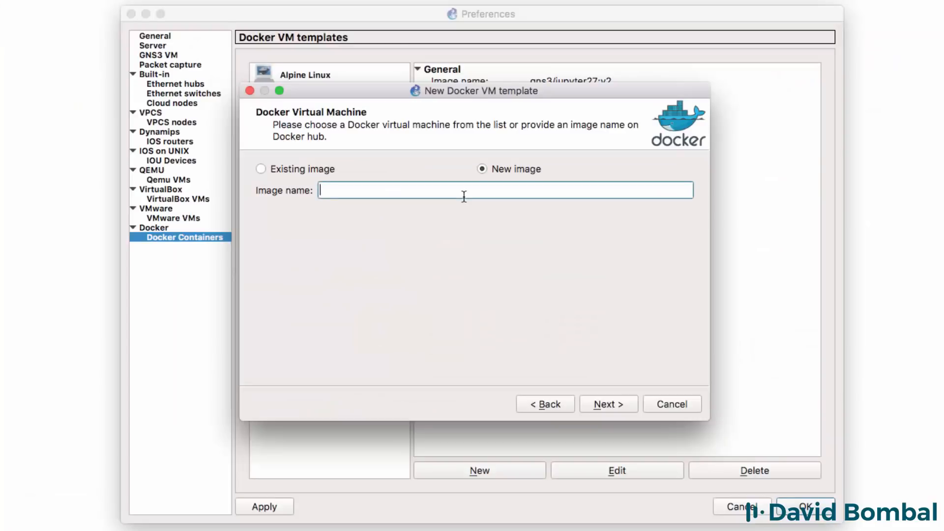
type("ehlers/web_java")
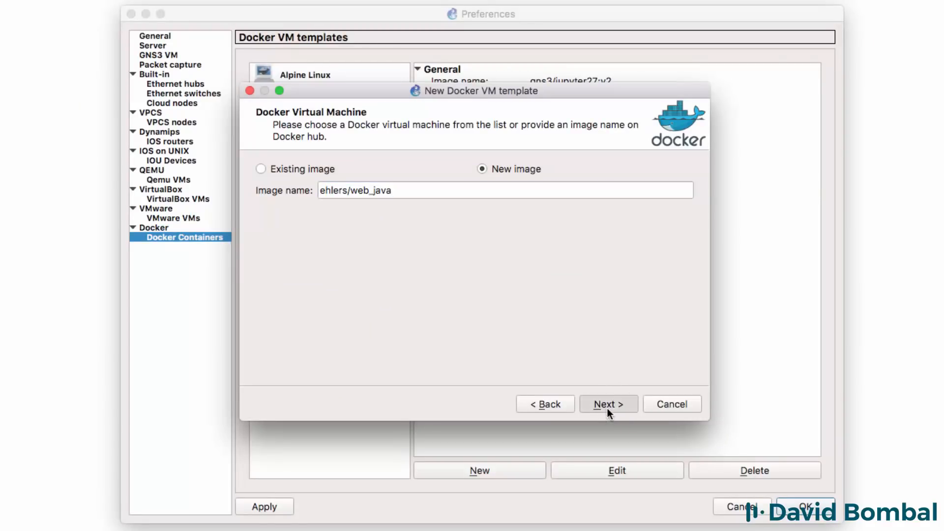
left_click(608, 403)
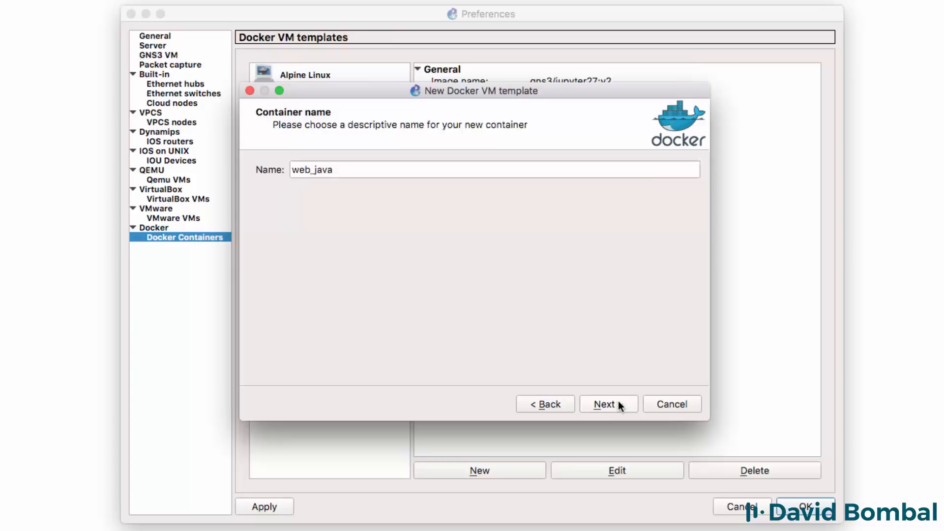
Name it web_java with one adapter, default start command and vnc console, and finish.
left_click(604, 404)
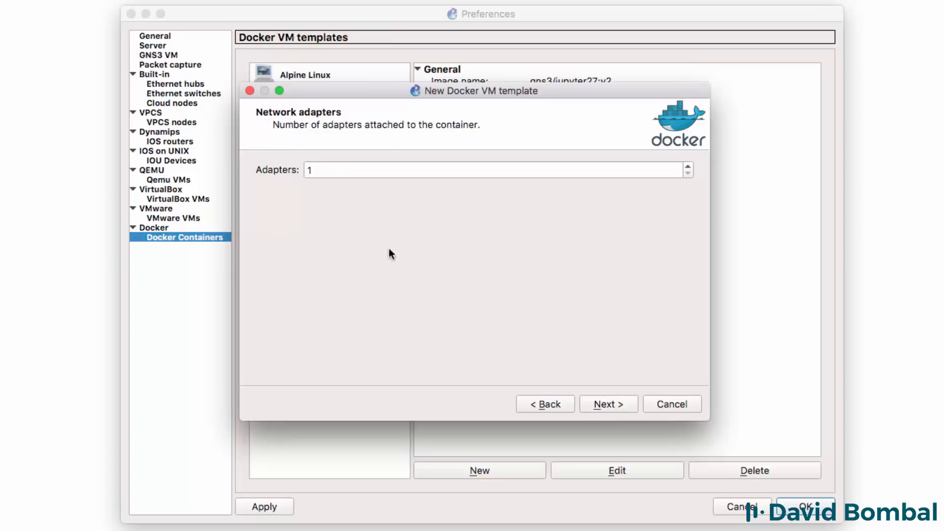
left_click(608, 404)
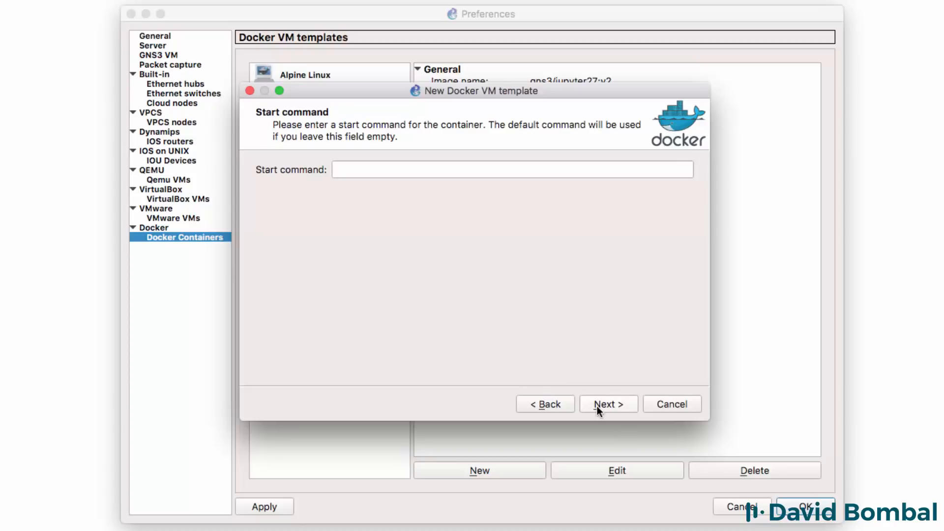
left_click(608, 405)
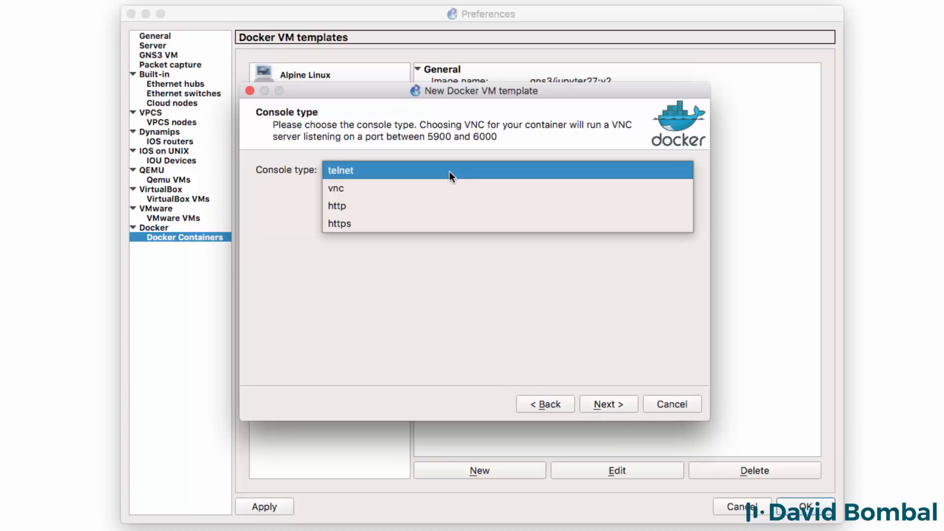
left_click(335, 189)
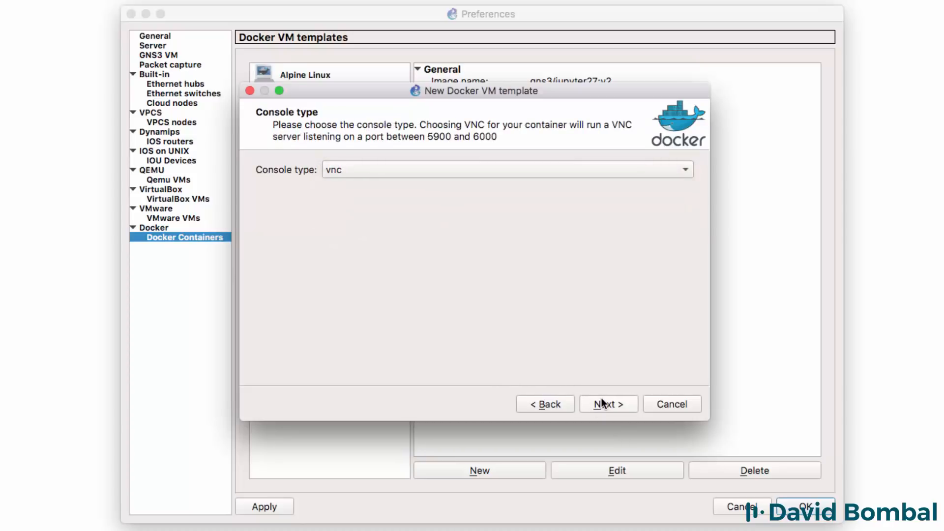
left_click(608, 404)
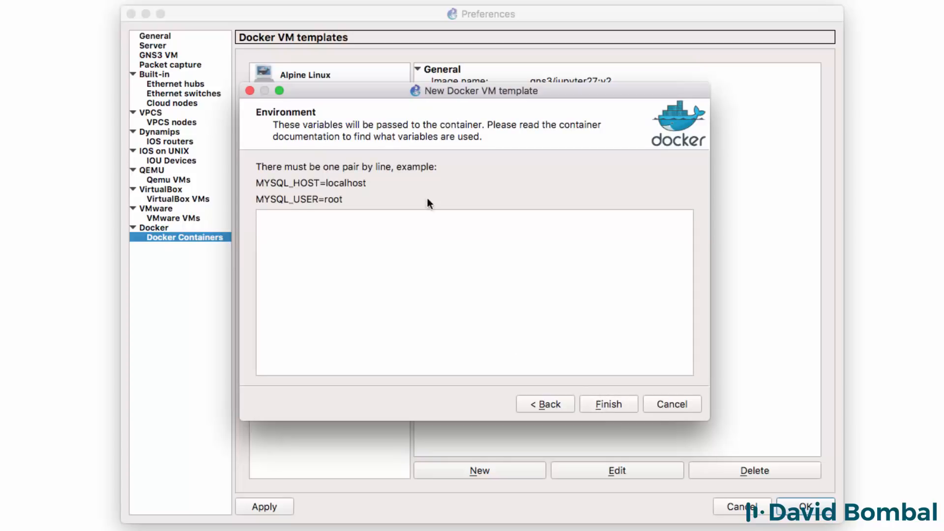
mouse_move(569, 377)
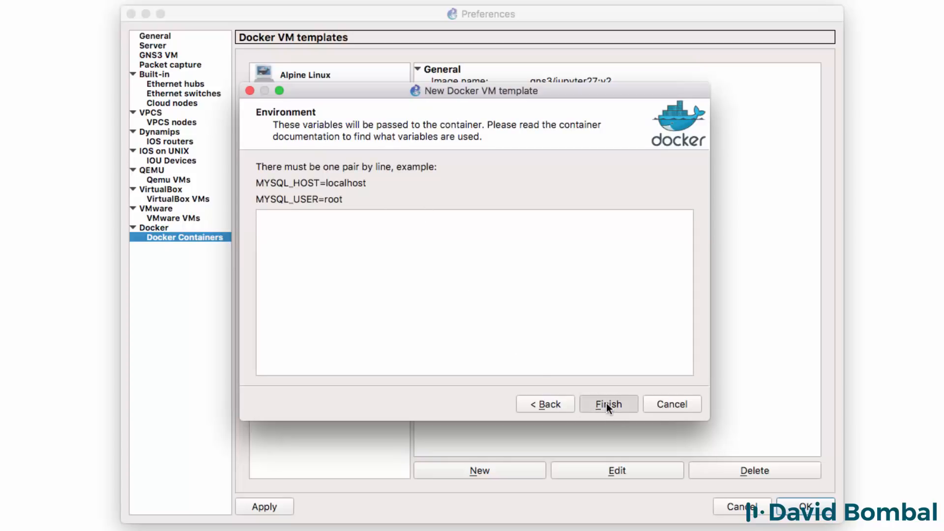
left_click(608, 404)
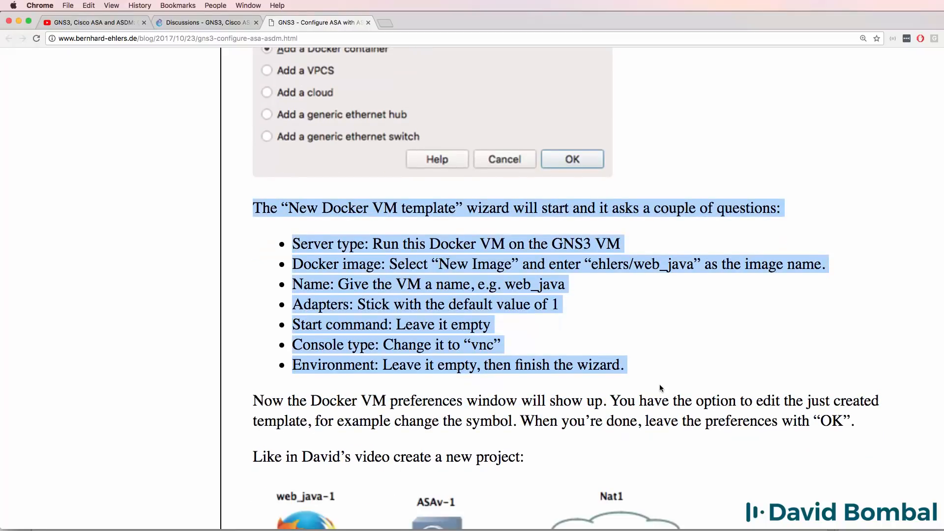
scroll("down", 3)
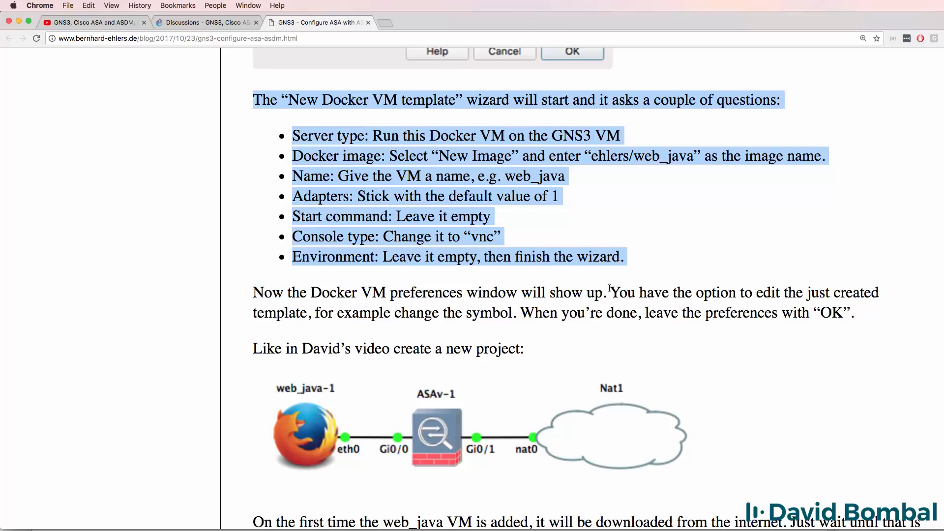
scroll("down", 3)
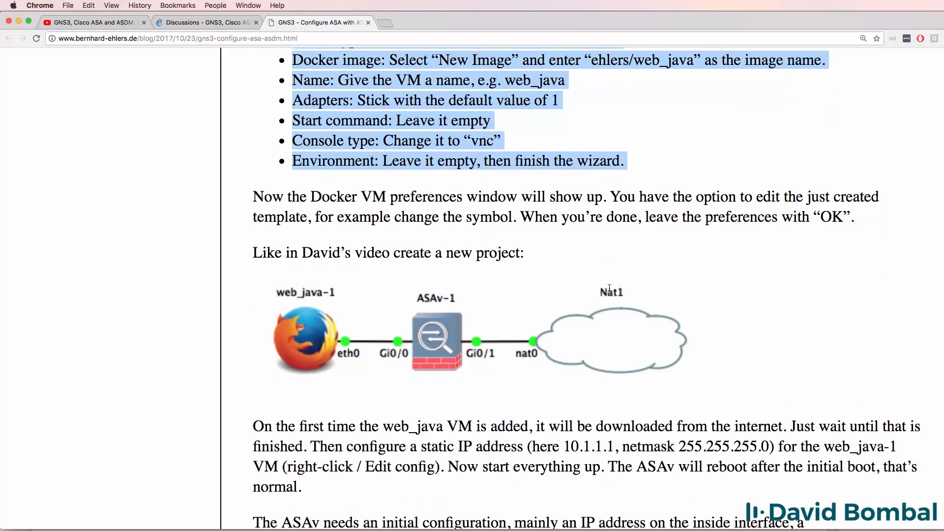
scroll("down", 3)
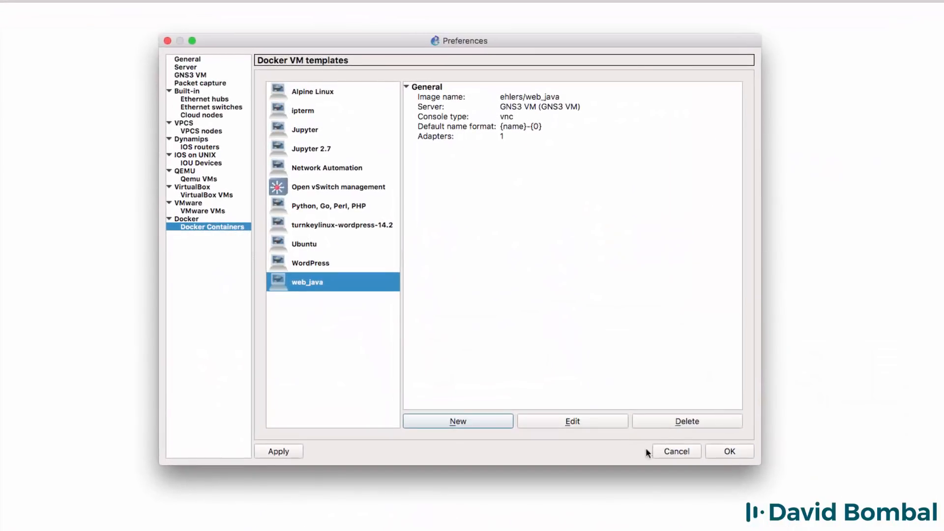
Place a web_java-1 container on the workspace and position it upper left.
left_click(729, 451)
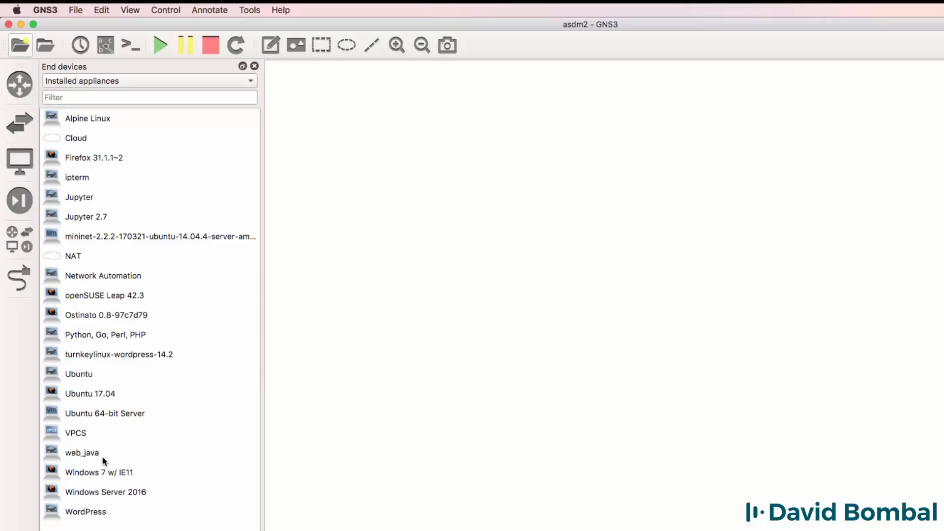
left_click(81, 452)
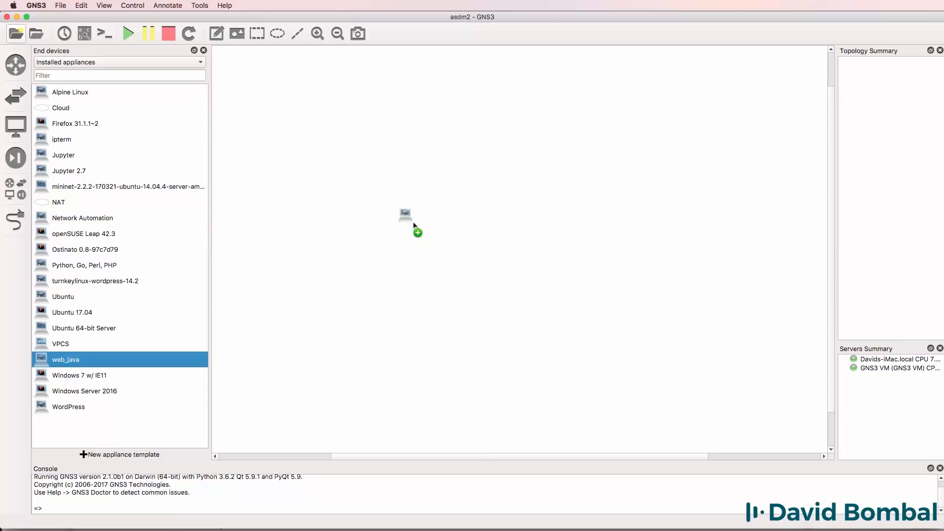
left_click(406, 215)
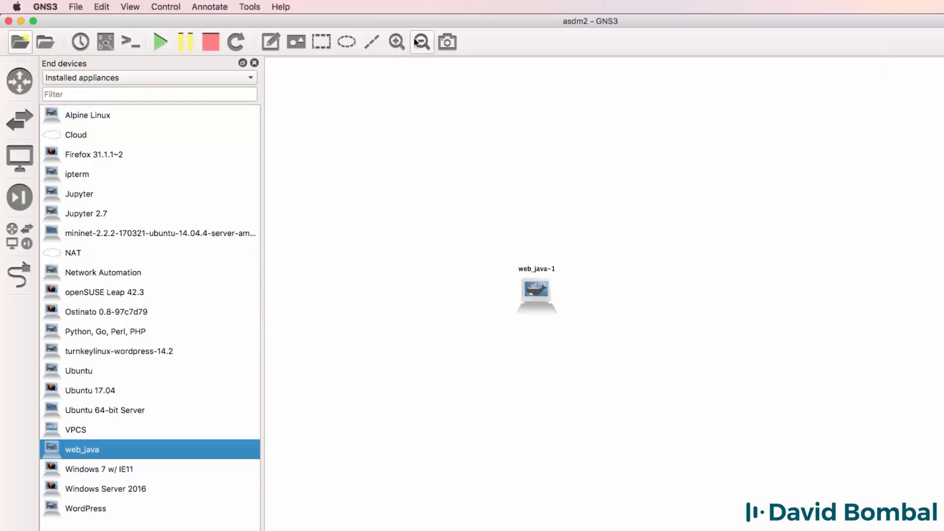
left_click(396, 41)
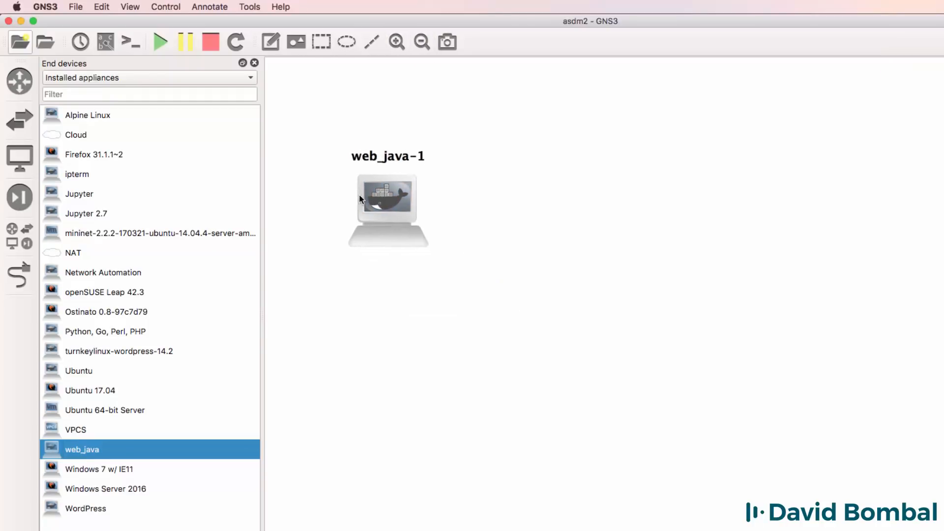
left_click_drag(388, 210, 374, 202)
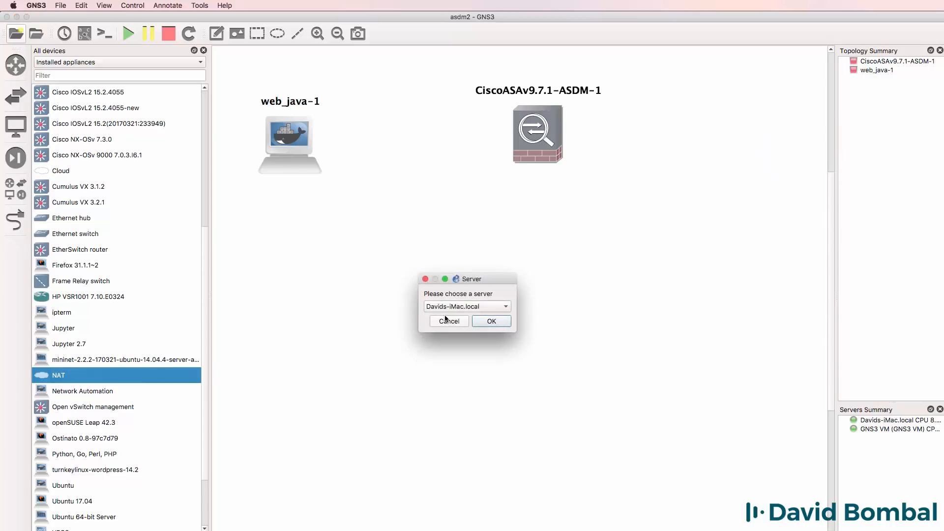
Add NAT-1 and link the ASAv to NAT-1's nat0 port.
left_click(491, 321)
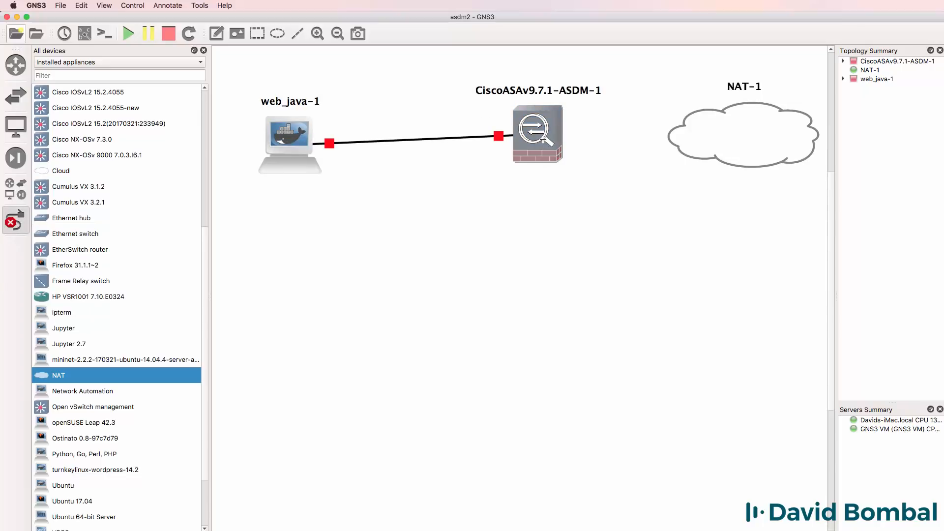
left_click(536, 132)
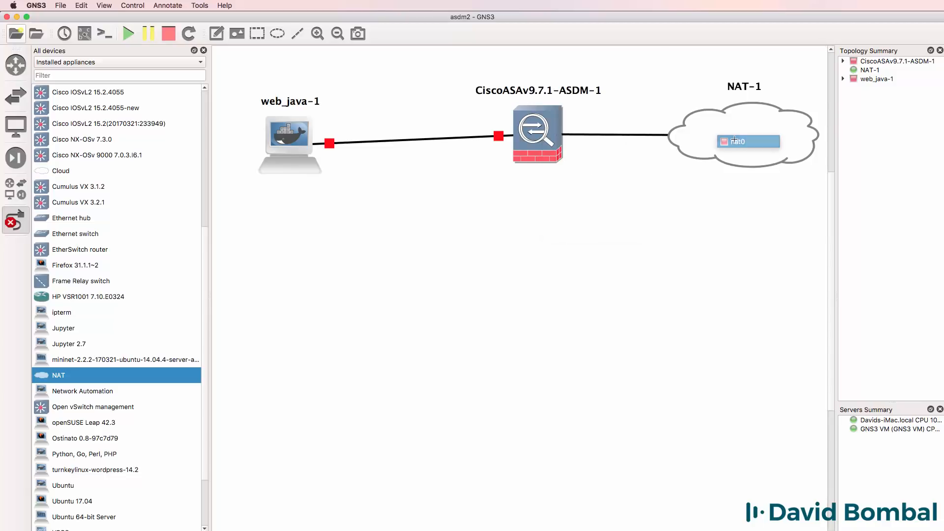
left_click(203, 51)
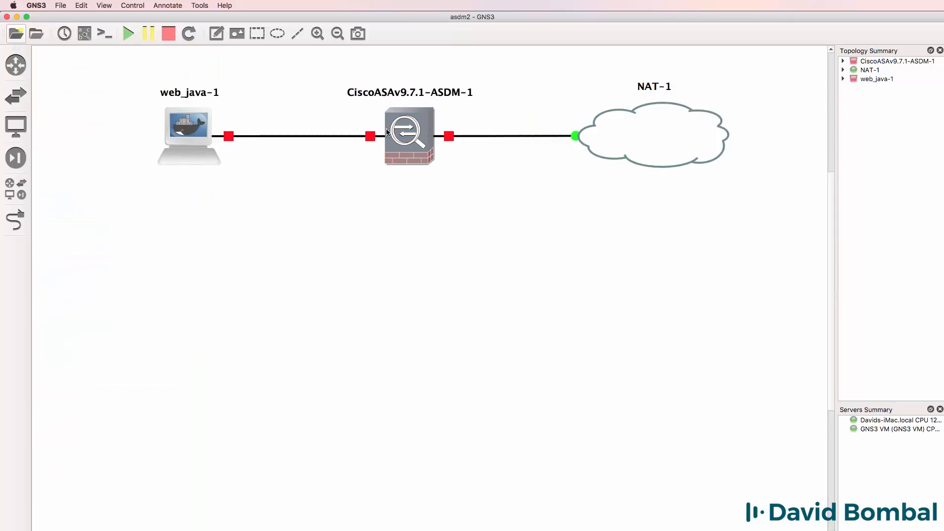
Start all three nodes and open consoles to every running device.
left_click_drag(409, 136, 397, 134)
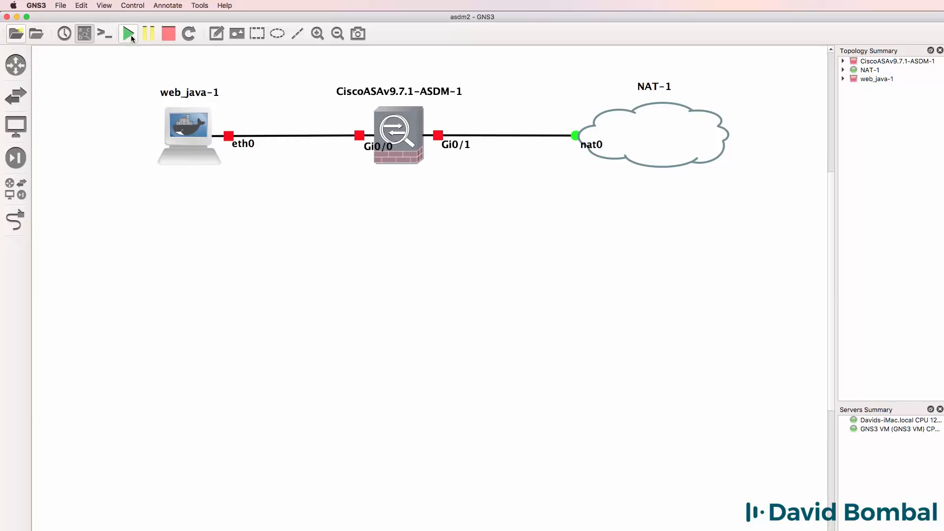
left_click(128, 33)
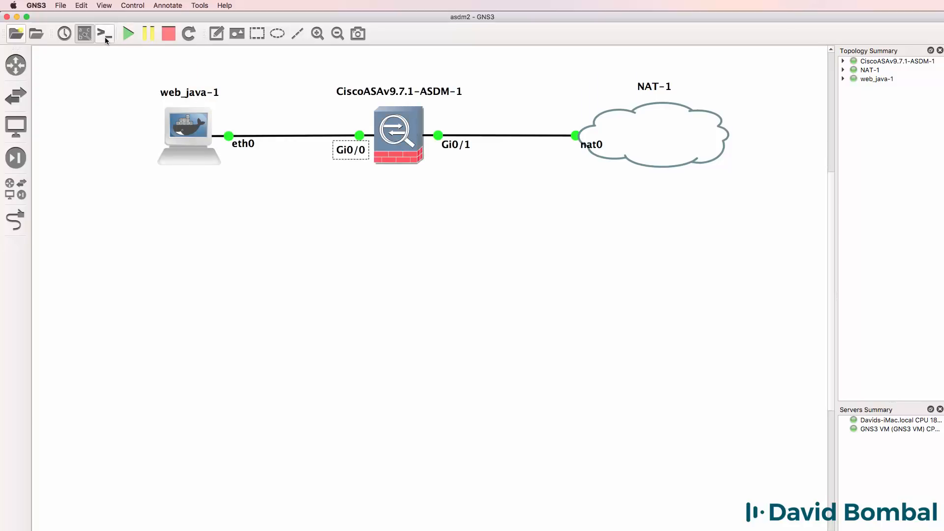
left_click(104, 33)
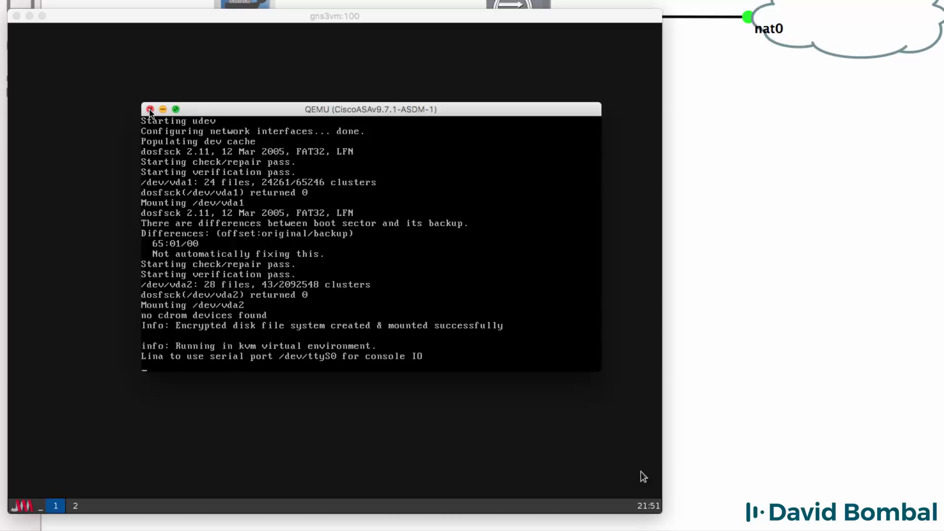
Change the ASAv's console type to telnet and open its telnet console.
left_click(150, 109)
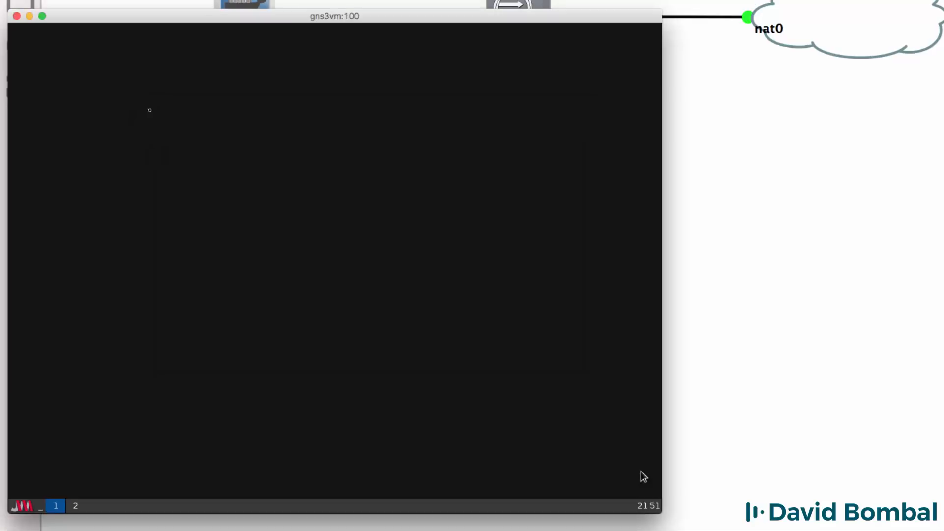
right_click(370, 138)
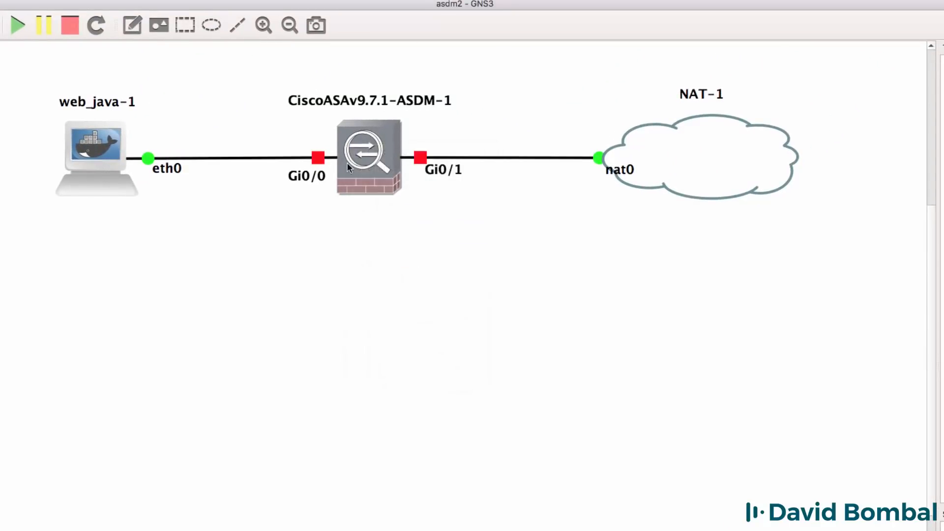
right_click(367, 157)
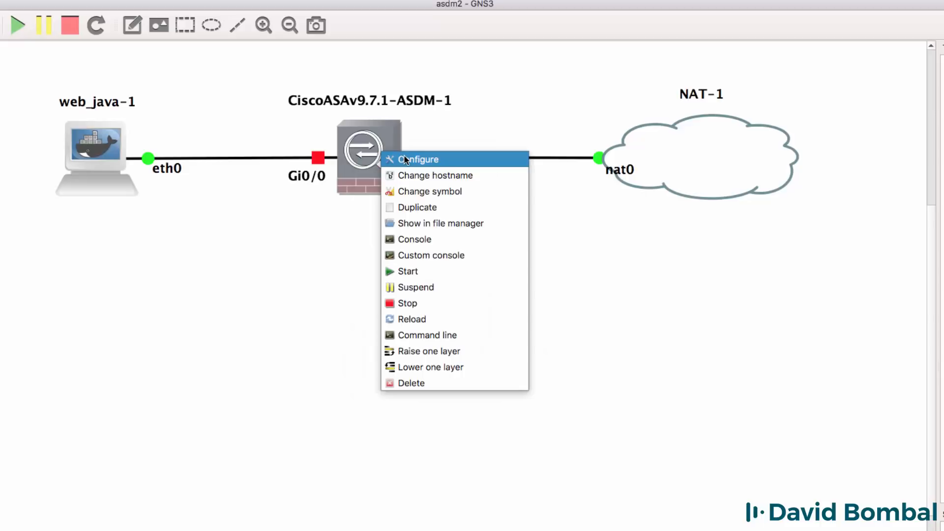
left_click(419, 159)
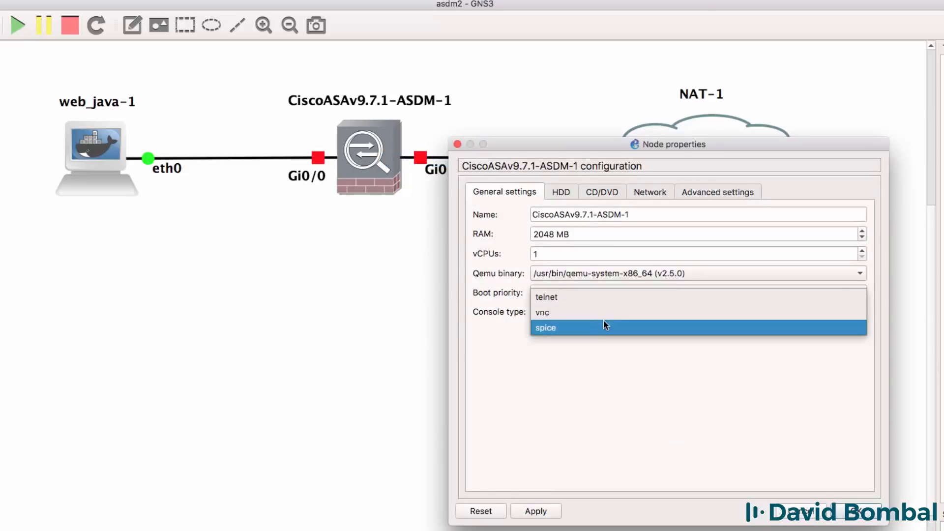
left_click(546, 297)
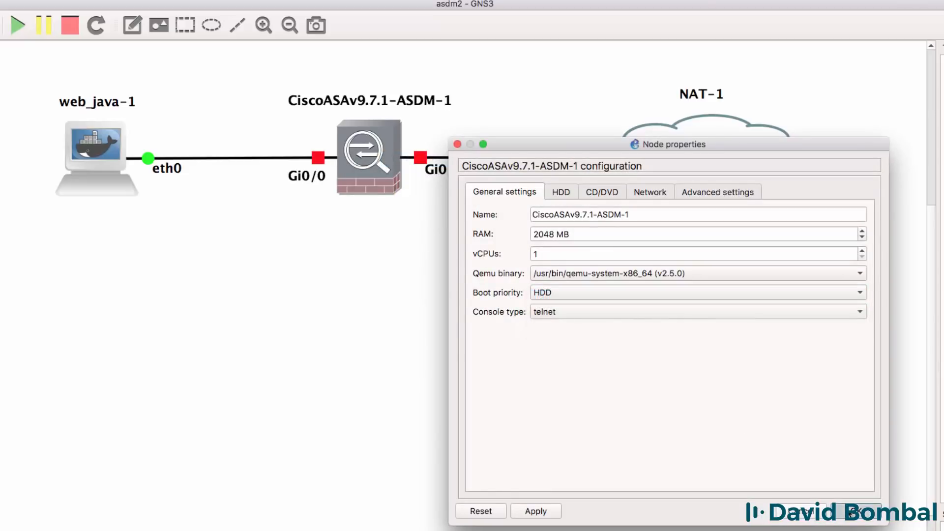
left_click(458, 145)
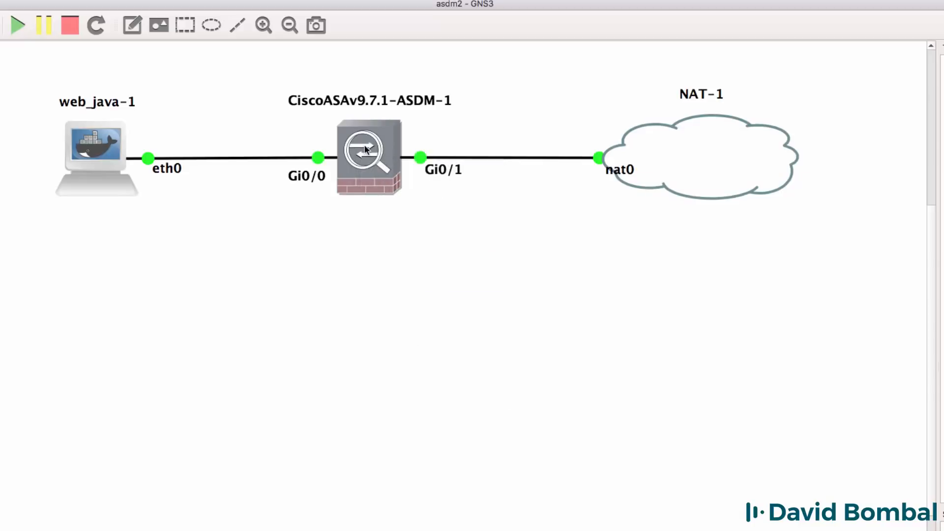
right_click(367, 156)
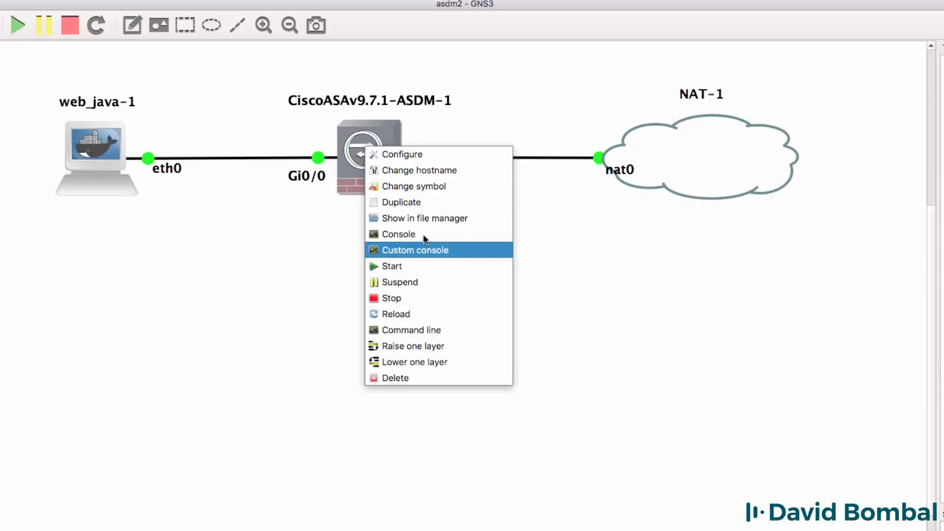
left_click(397, 234)
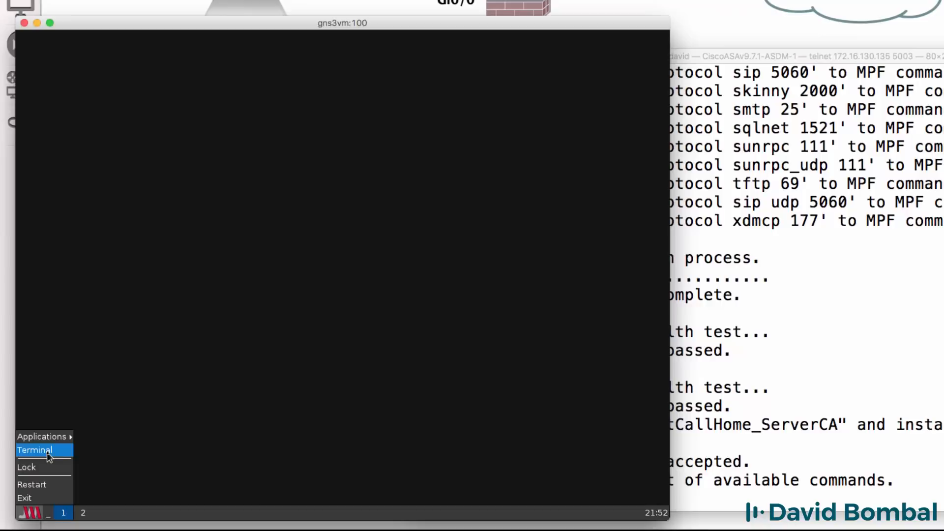
Enable the static eth0 block (10.1.1.1/24, gateway 10.1.1.254) in /etc/network/interfaces.
left_click(35, 450)
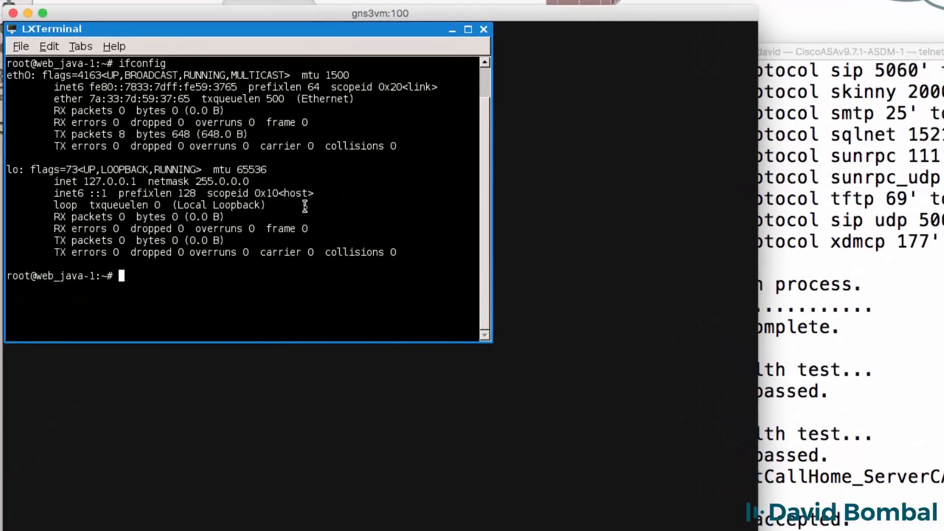
type("nano /etc/")
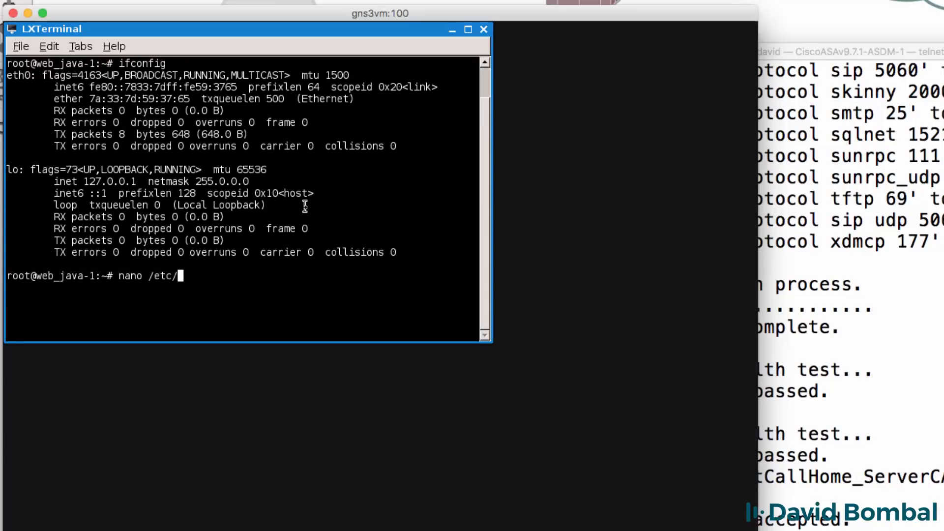
type("network/interfaces")
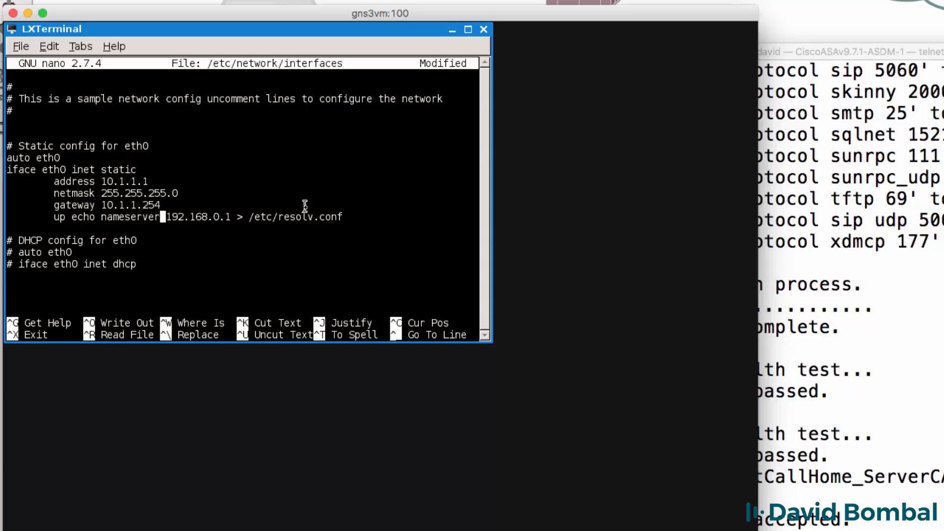
key("BackSpace")
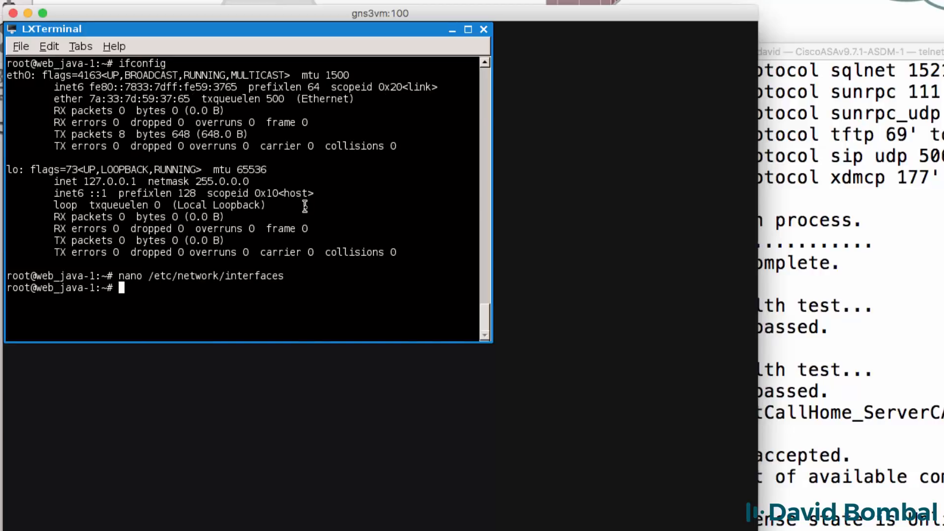
Restart networking and confirm with ifconfig that eth0 has 10.1.1.1.
type("ser")
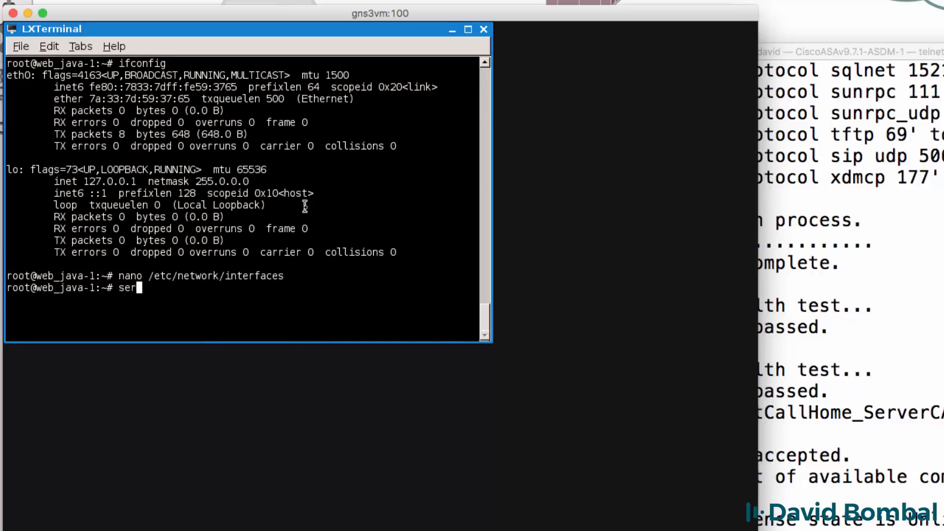
type("vice neto")
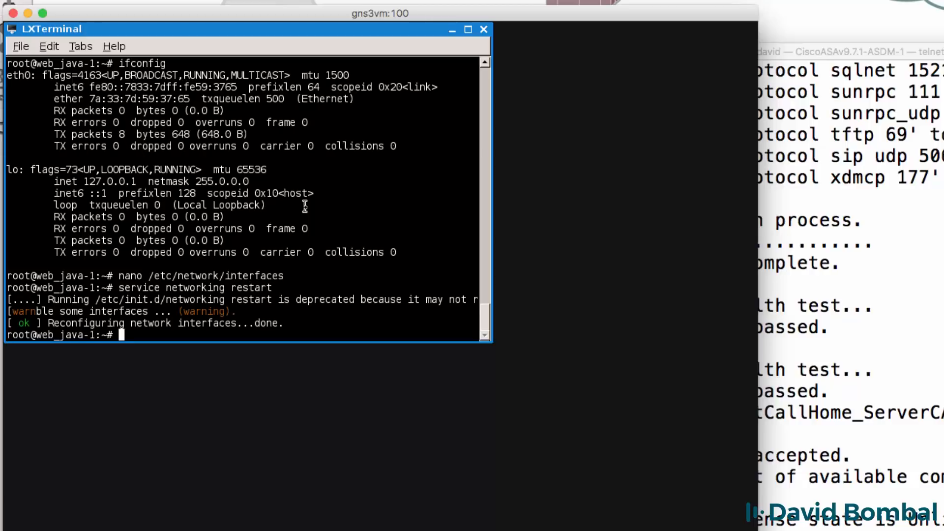
type("ifconfig")
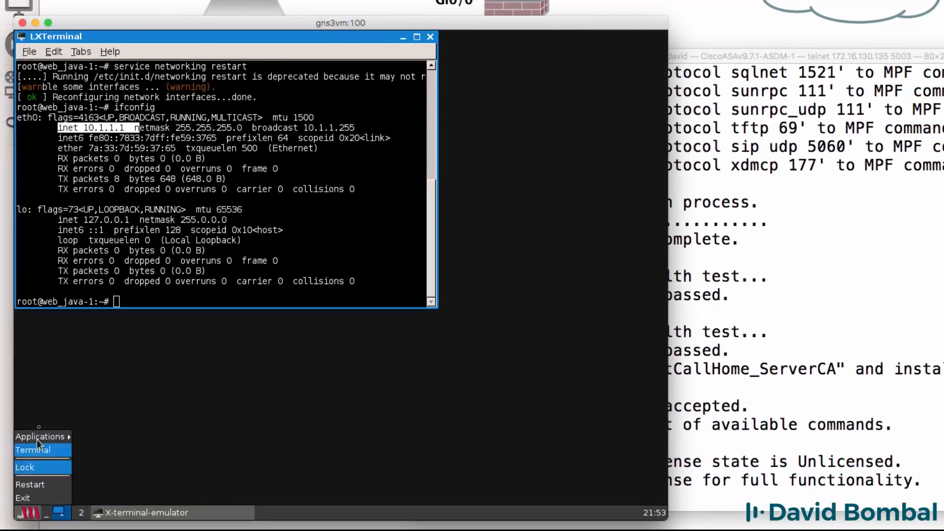
left_click(33, 450)
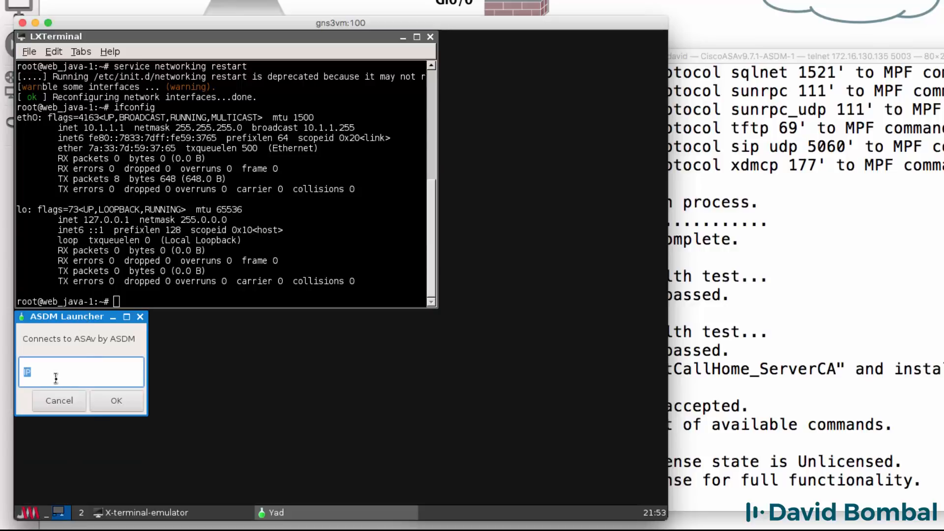
Enter the ASA address 10.1.1.2 in the ASDM launcher address box.
type("10.1.1.2")
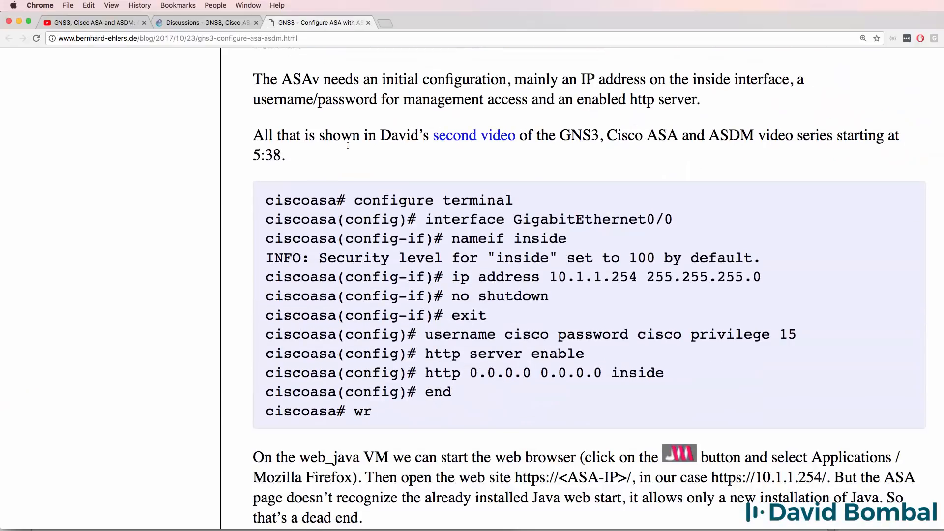
scroll("down", 3)
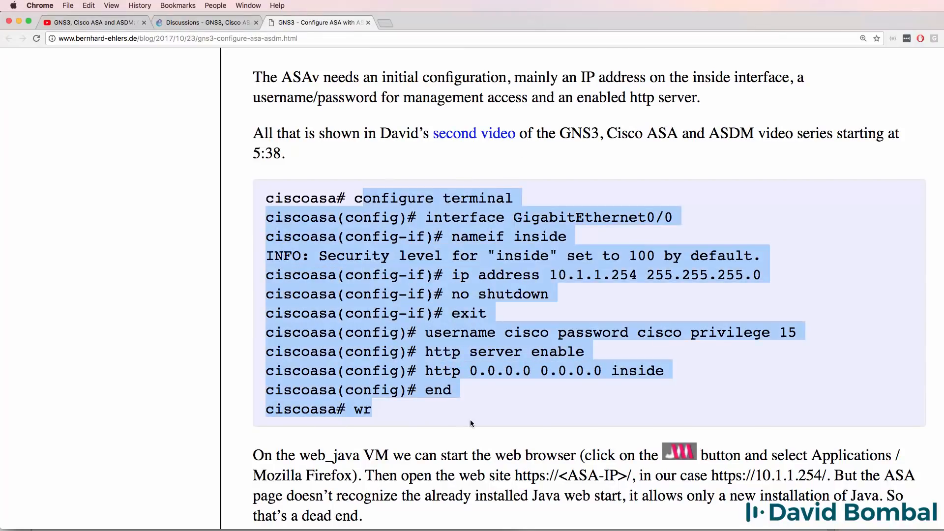
left_click(470, 424)
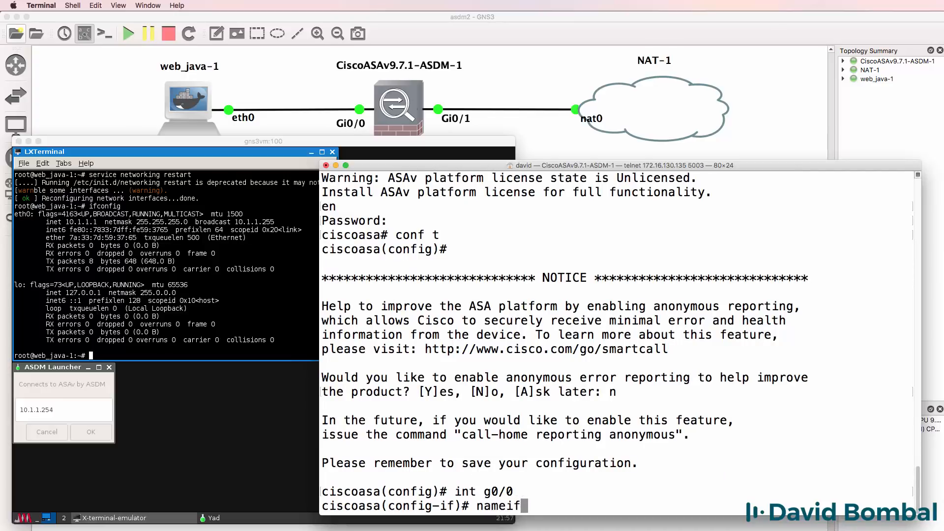
Name interface g0/0 inside with address 10.1.1.254/24 and bring it up.
type("inside")
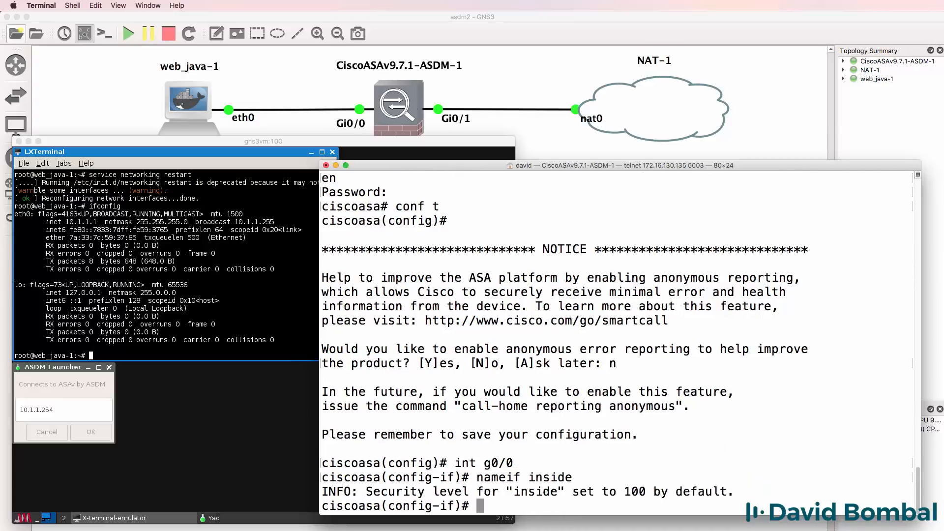
type("ip address 10.1.1.")
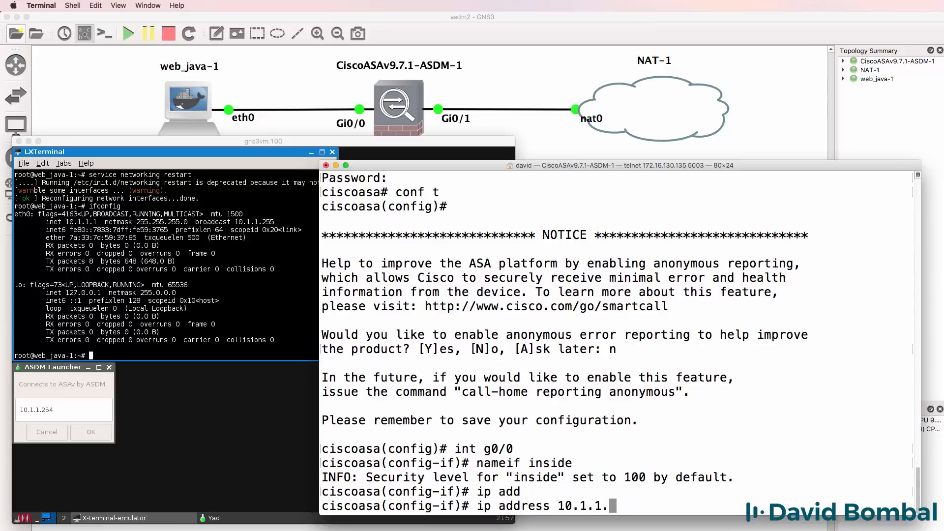
type("254 255.255.255.0")
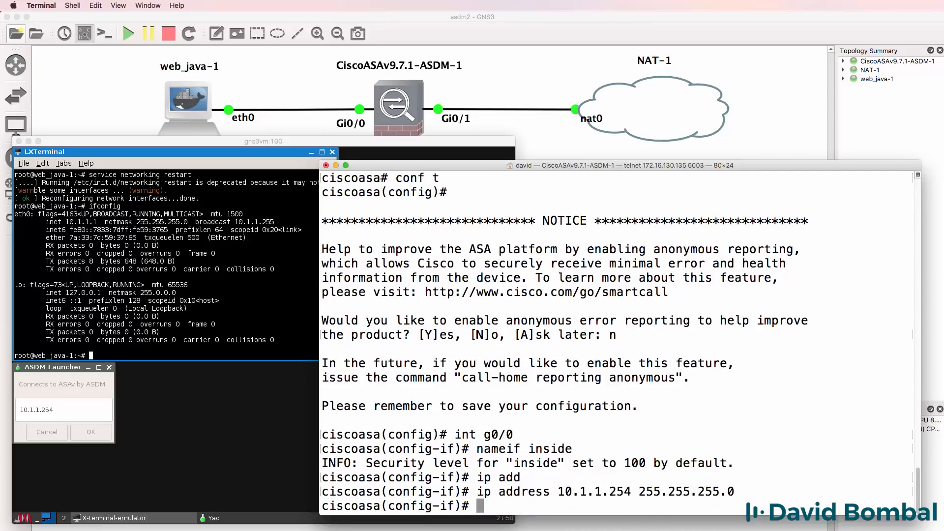
type("no shut")
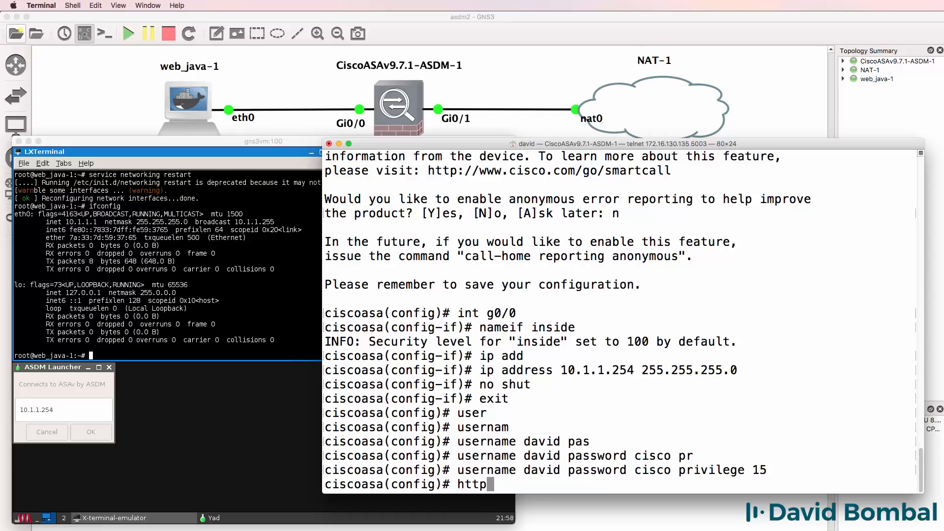
Enable the HTTP server with access from inside, then end configuration.
type("server enable")
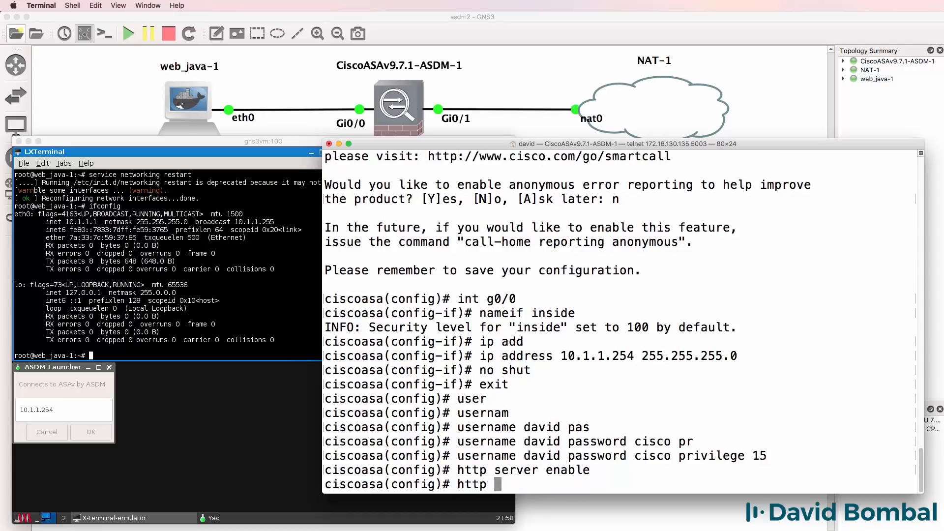
type("0 0 ena")
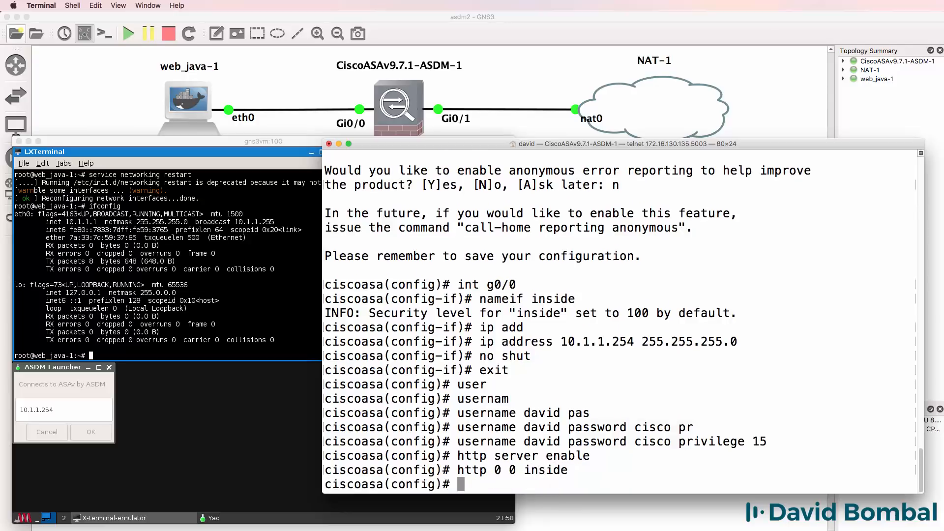
type("edn")
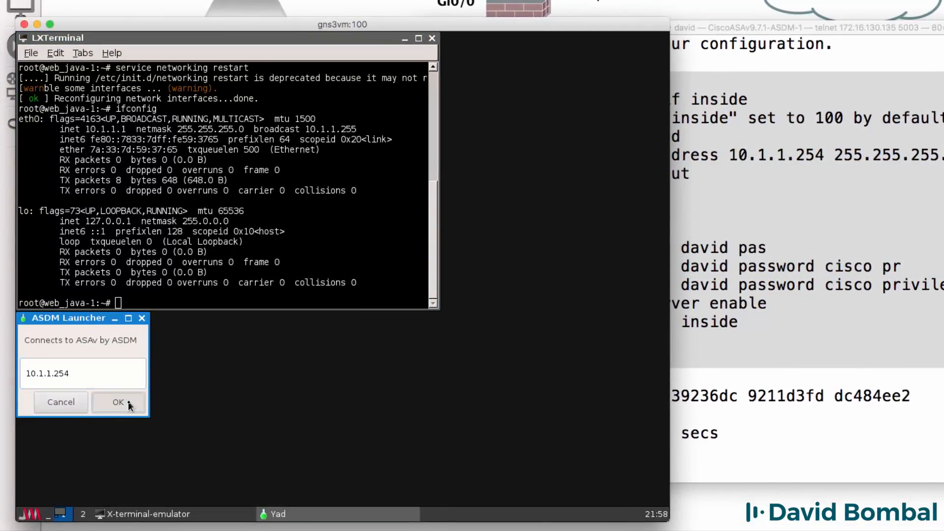
Launch ASDM for 10.1.1.254, always trusting the certificate and running the application.
left_click(118, 402)
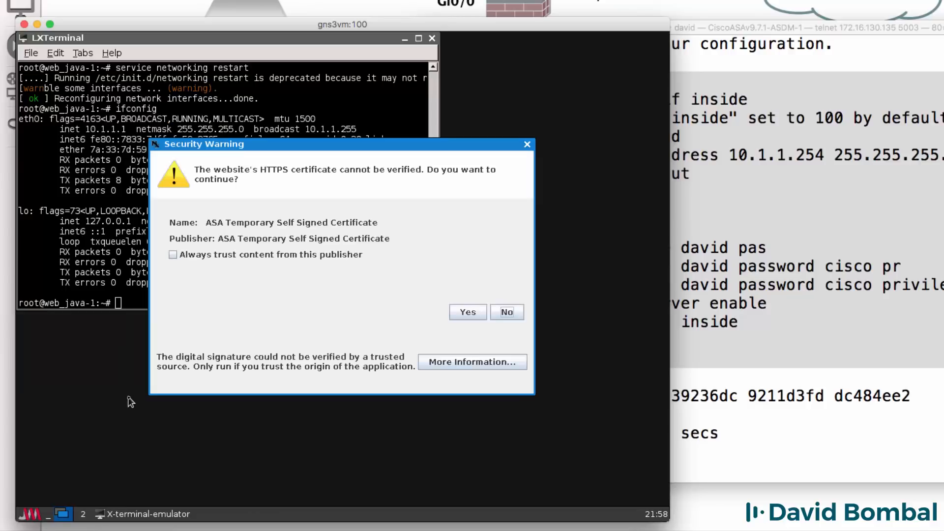
mouse_move(258, 234)
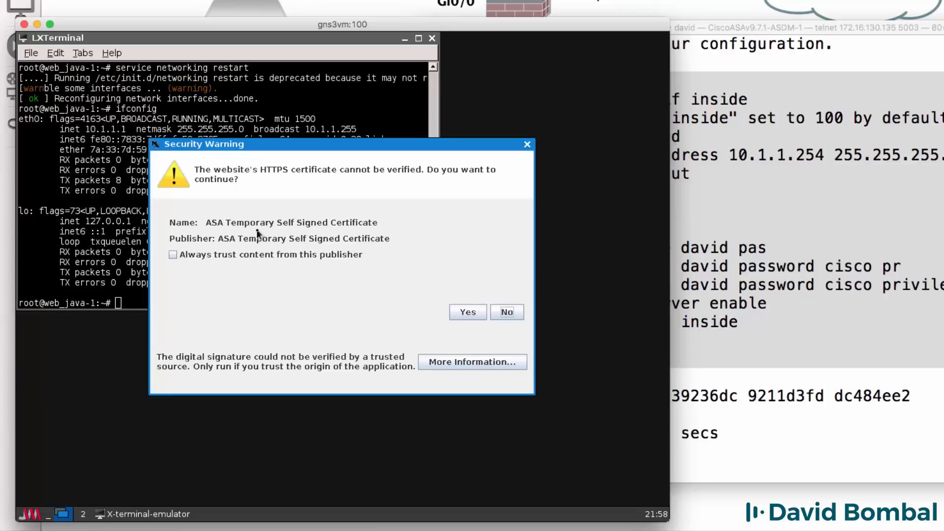
mouse_move(383, 203)
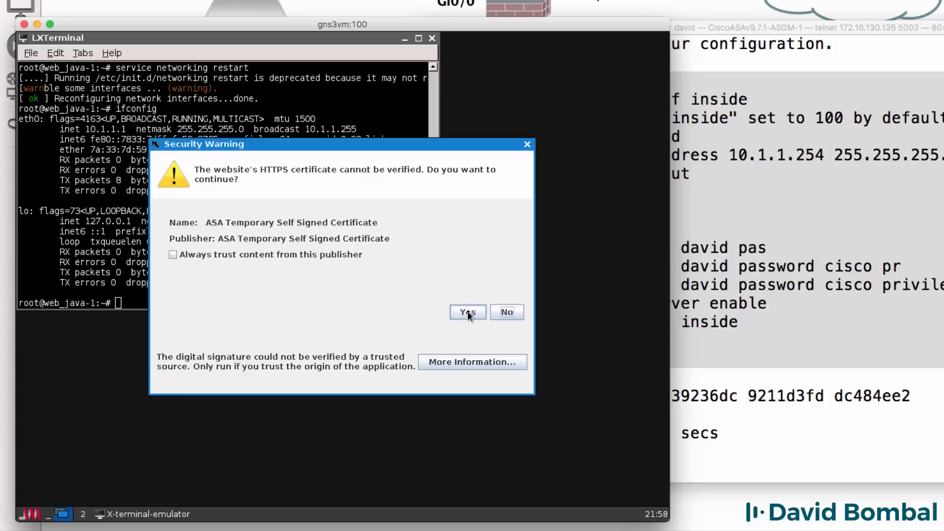
left_click(172, 255)
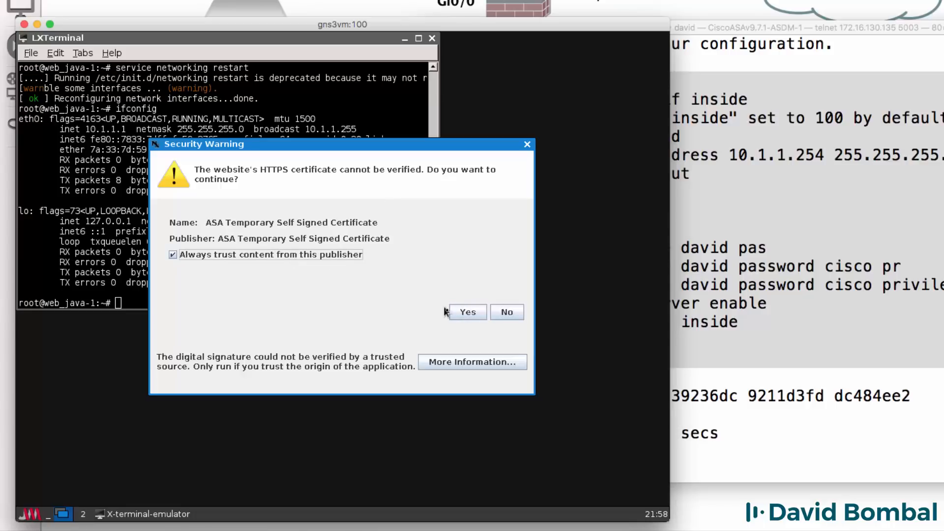
left_click(467, 312)
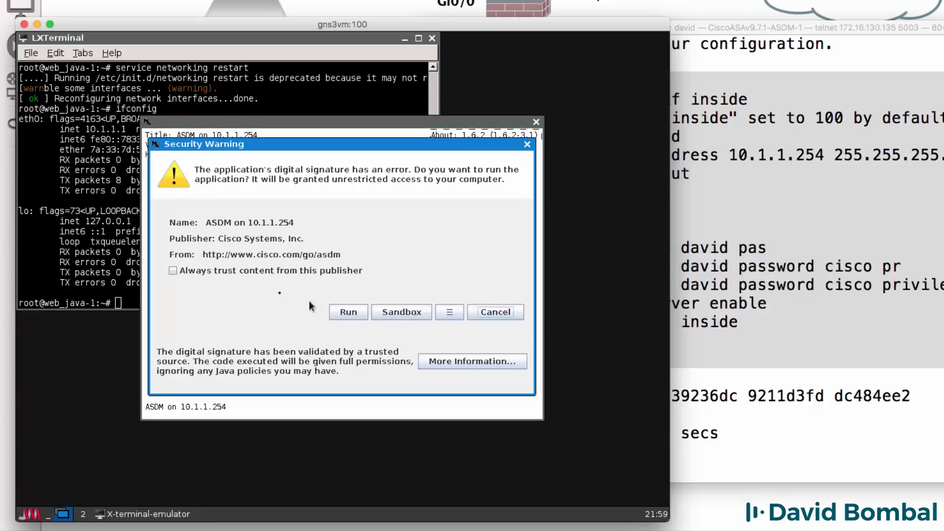
left_click(173, 271)
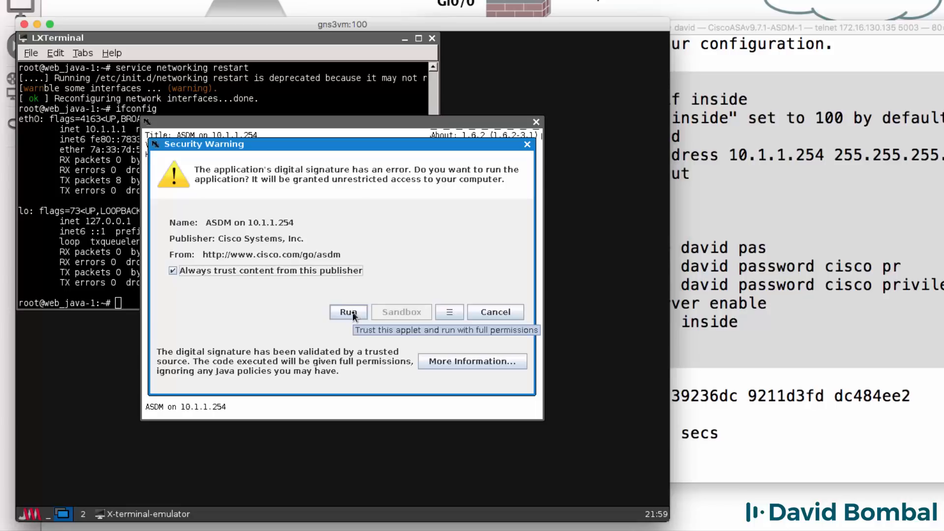
left_click(348, 312)
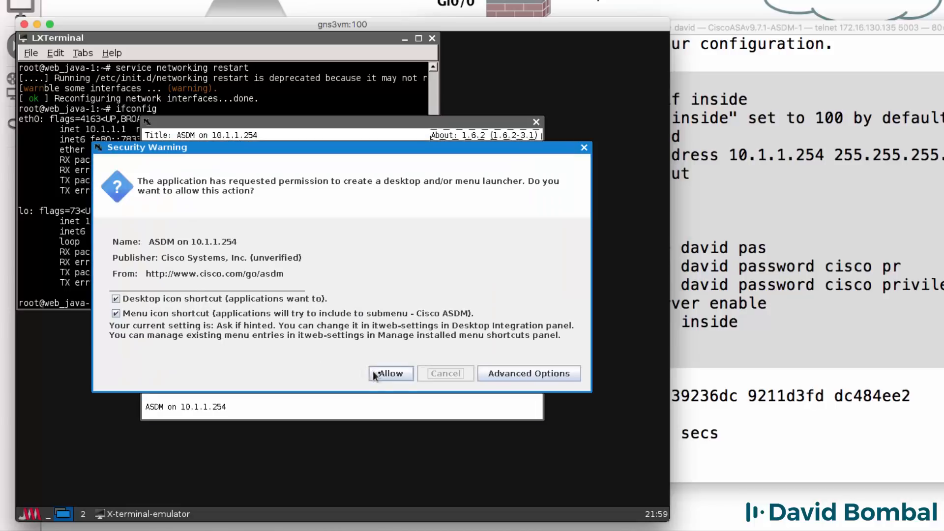
left_click(390, 373)
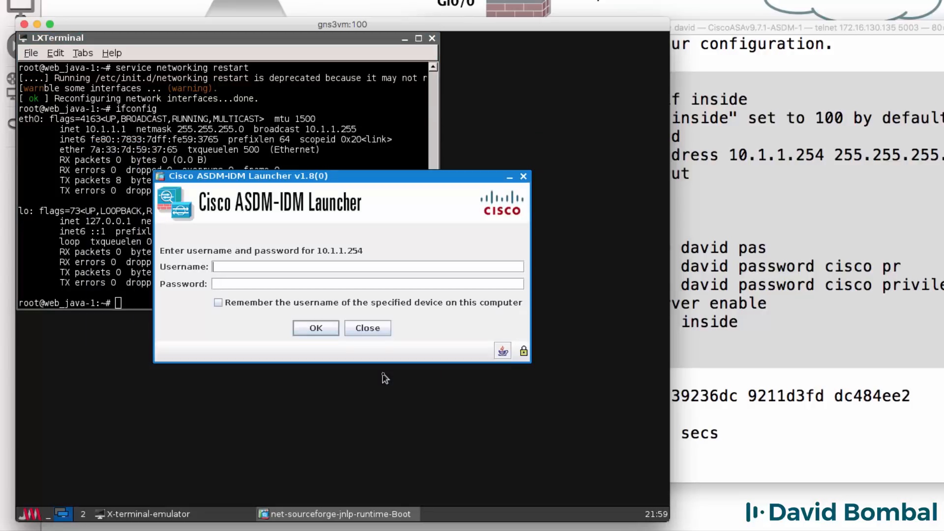
type("david")
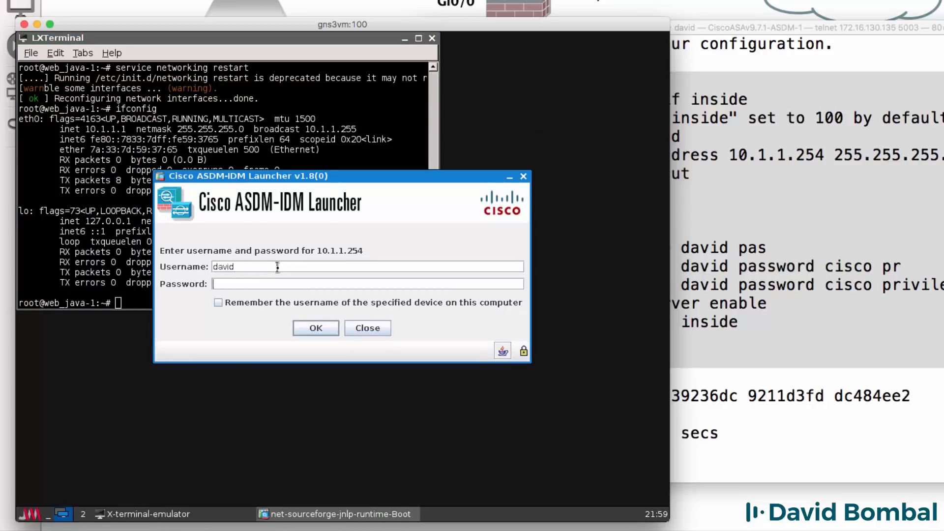
type("cisco")
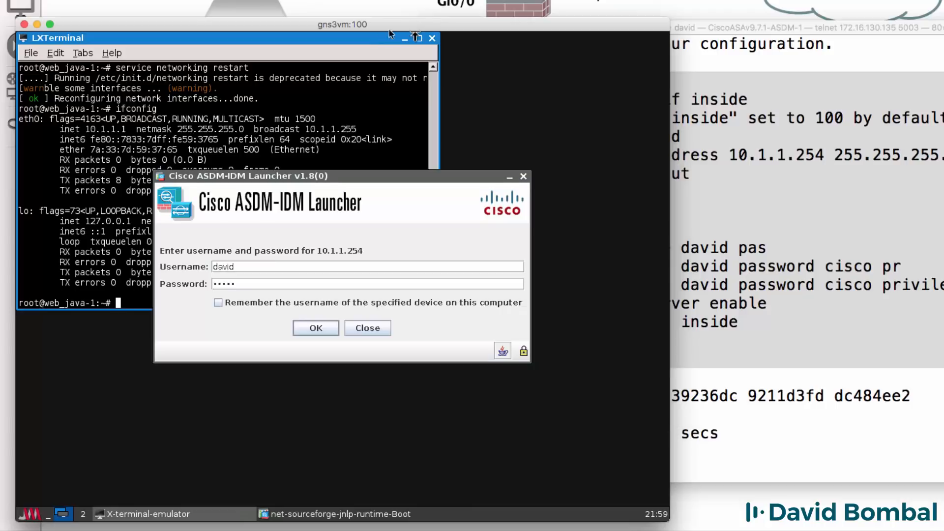
left_click(218, 302)
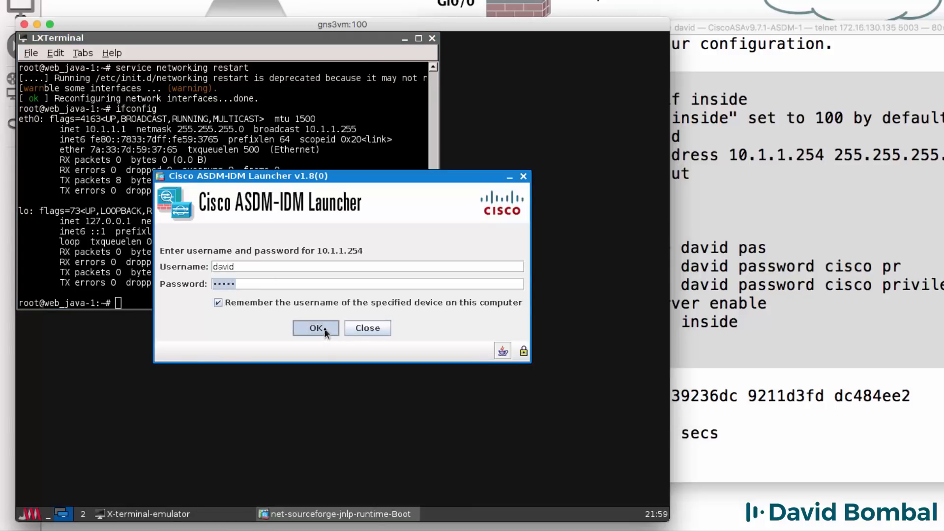
left_click(314, 328)
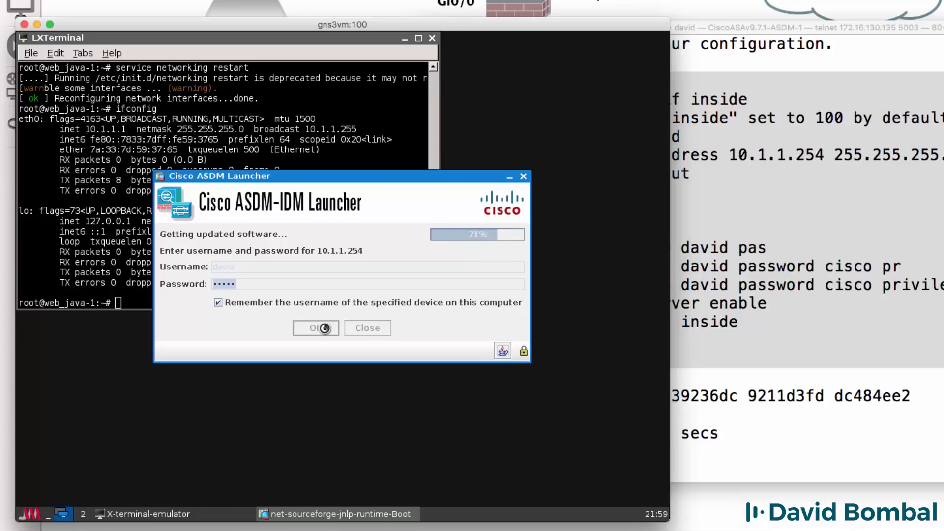
left_click(316, 328)
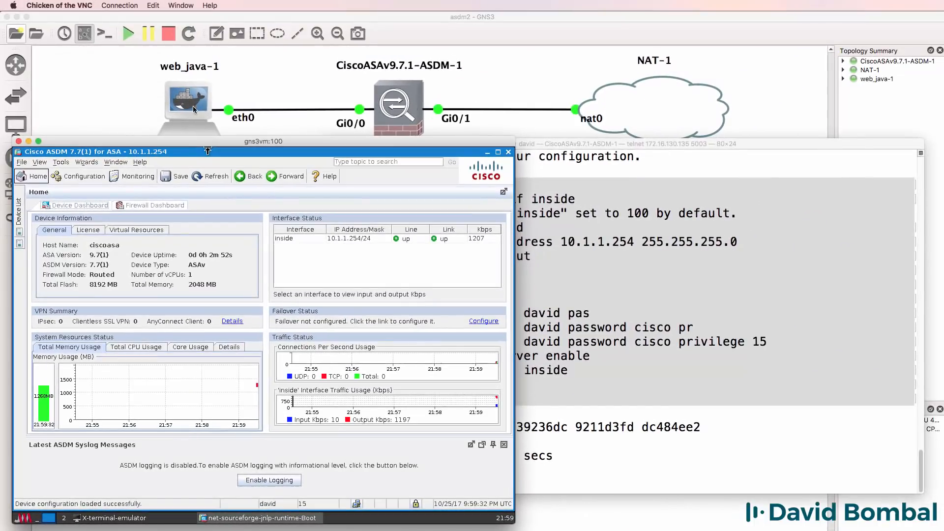
mouse_move(175, 246)
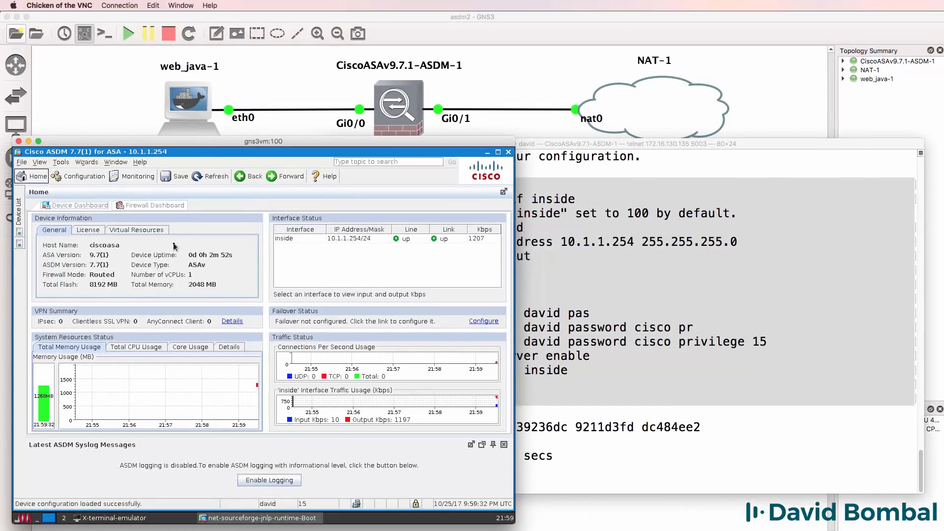